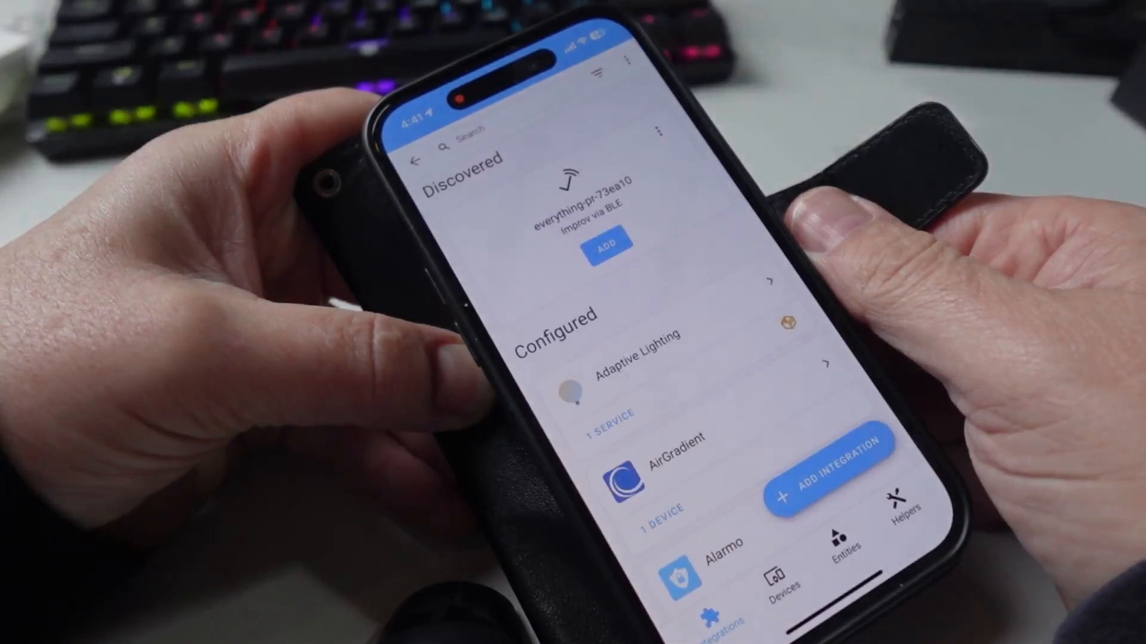
- Add the discovered Everything Presence device found via Improv BLE on the Integrations page
click(607, 244)
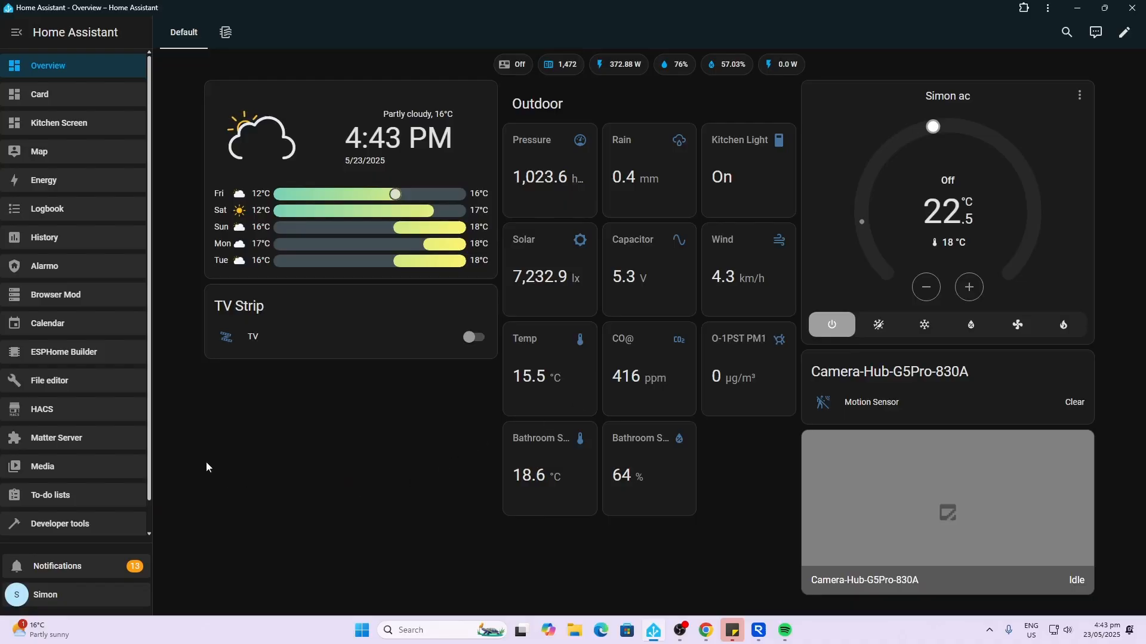
- Take control of the discovered Everything Presence Lite 73ea10 in ESPHome Builder and install its configuration
click(64, 351)
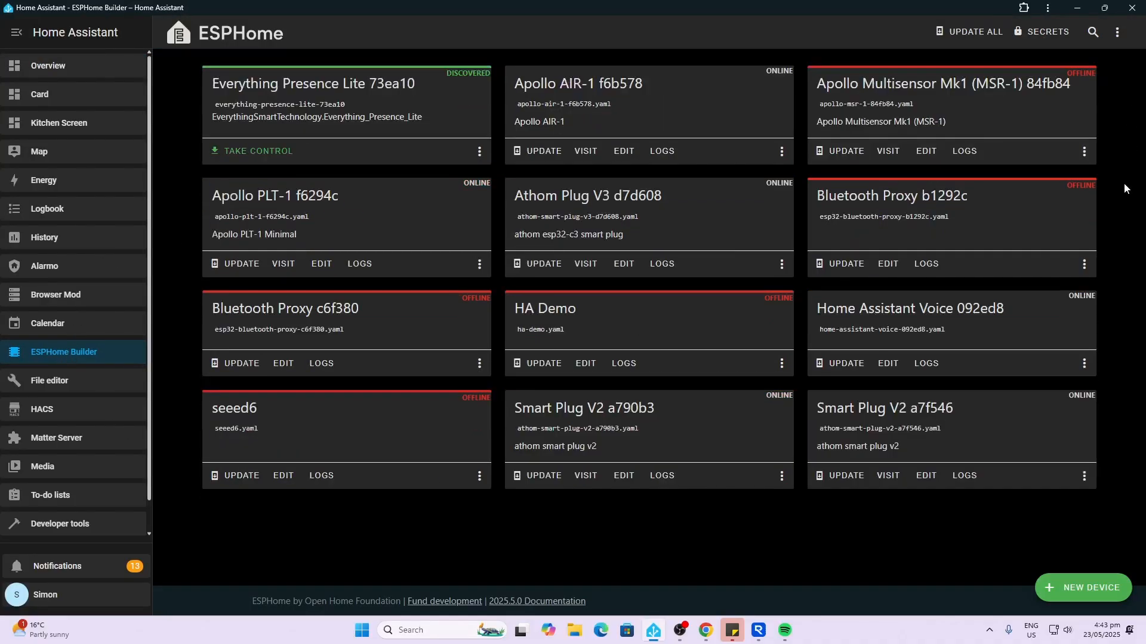
mouse_move(258, 150)
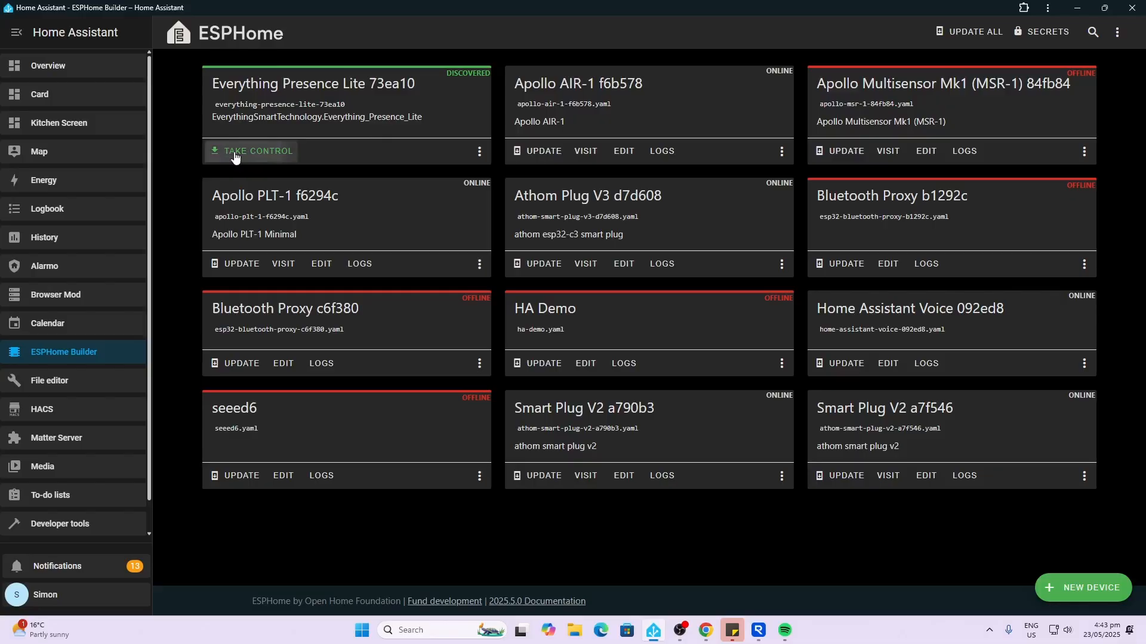
click(258, 152)
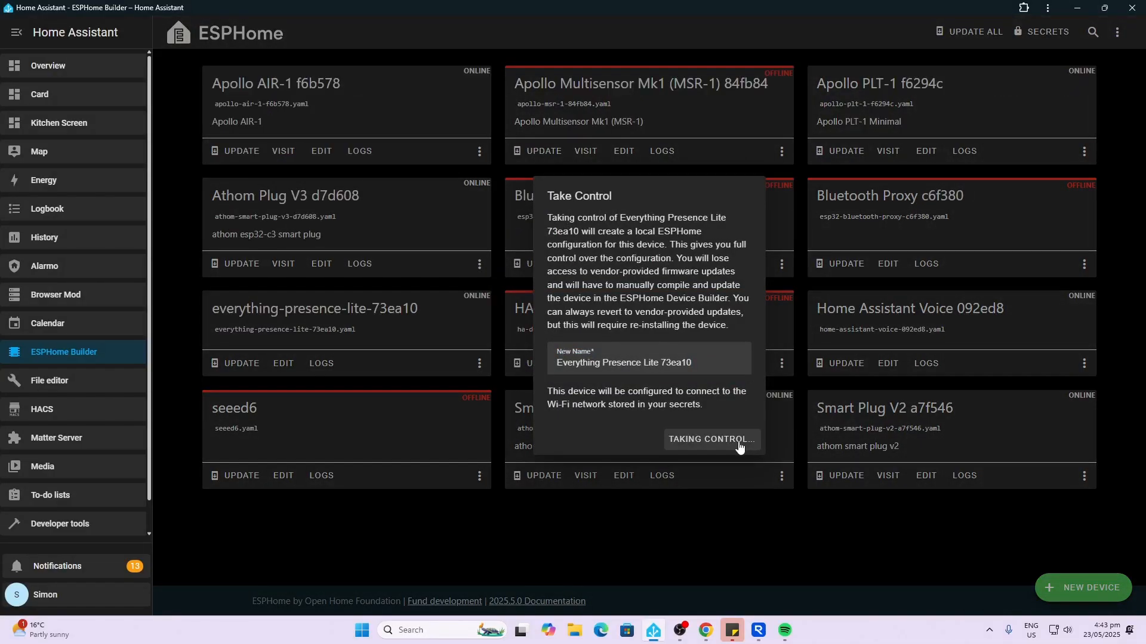
click(709, 439)
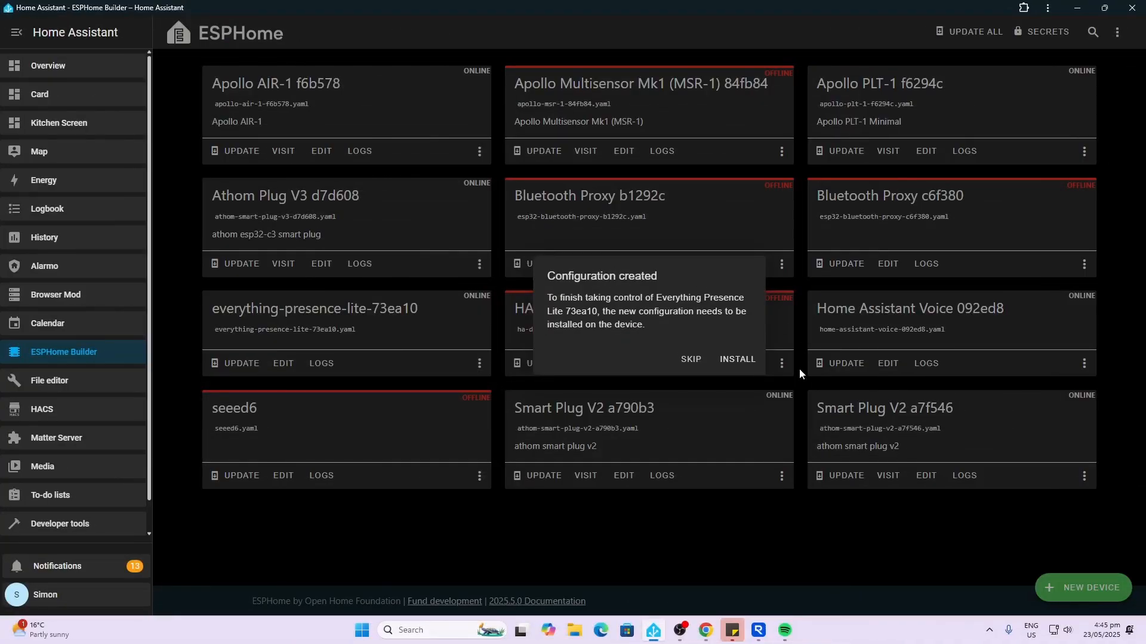
click(690, 360)
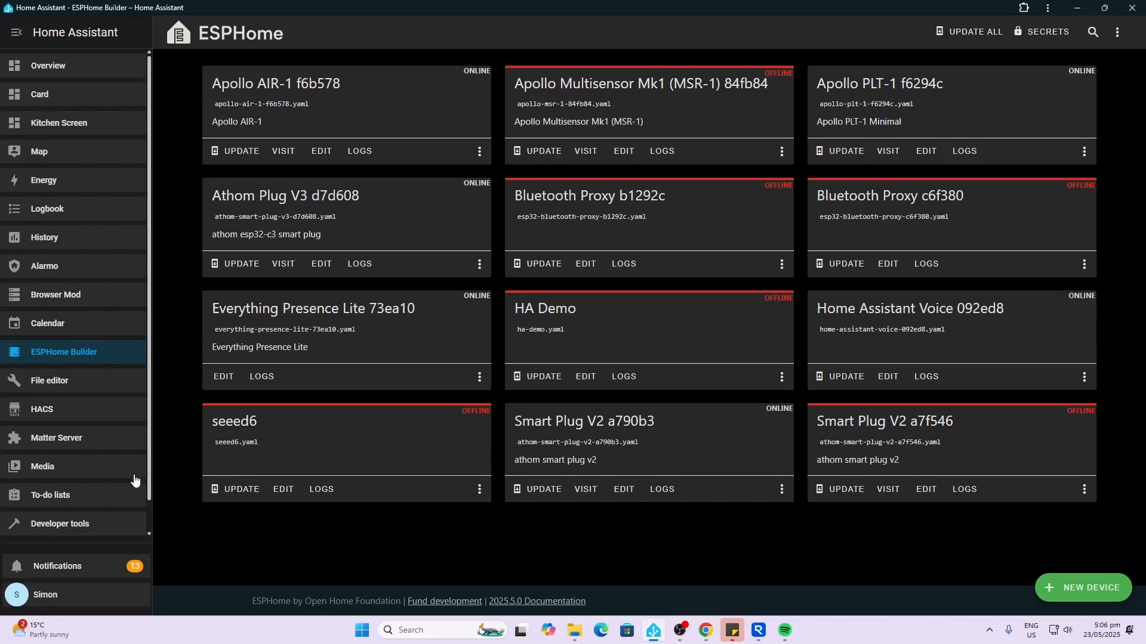
click(46, 519)
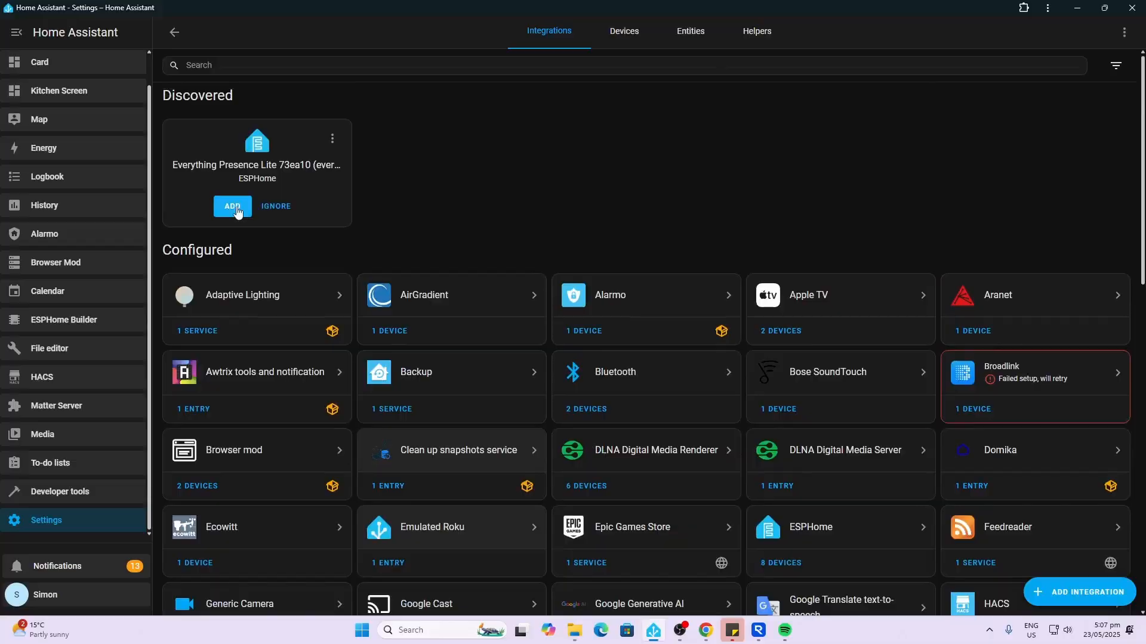
- Start adding the discovered device, then look up its api encryption key in the ESPHome device YAML
click(233, 206)
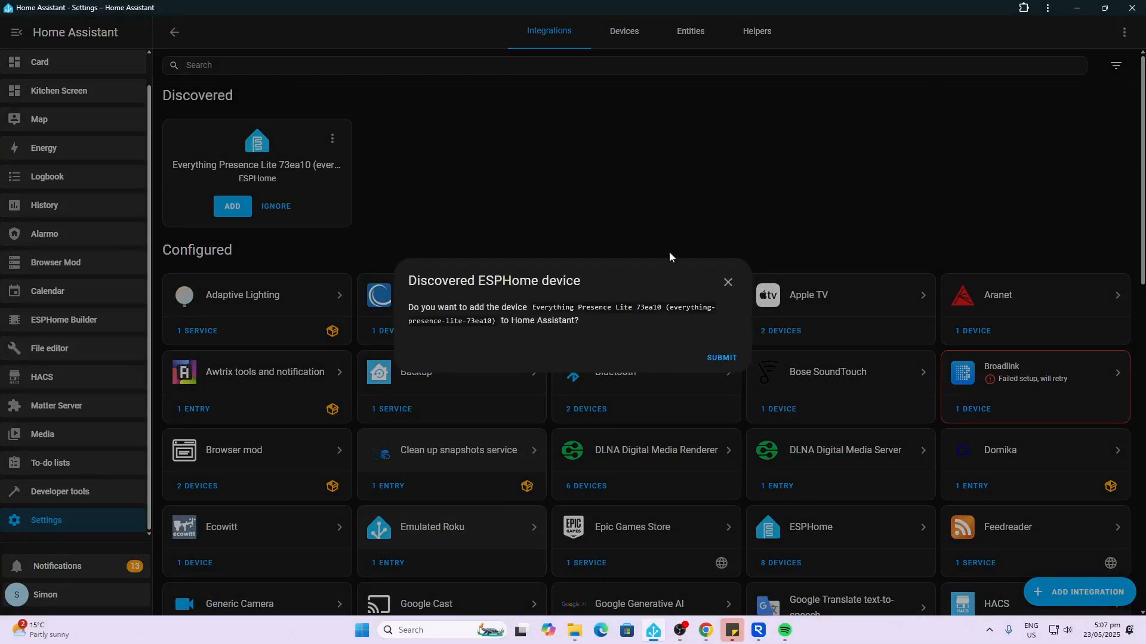
click(721, 358)
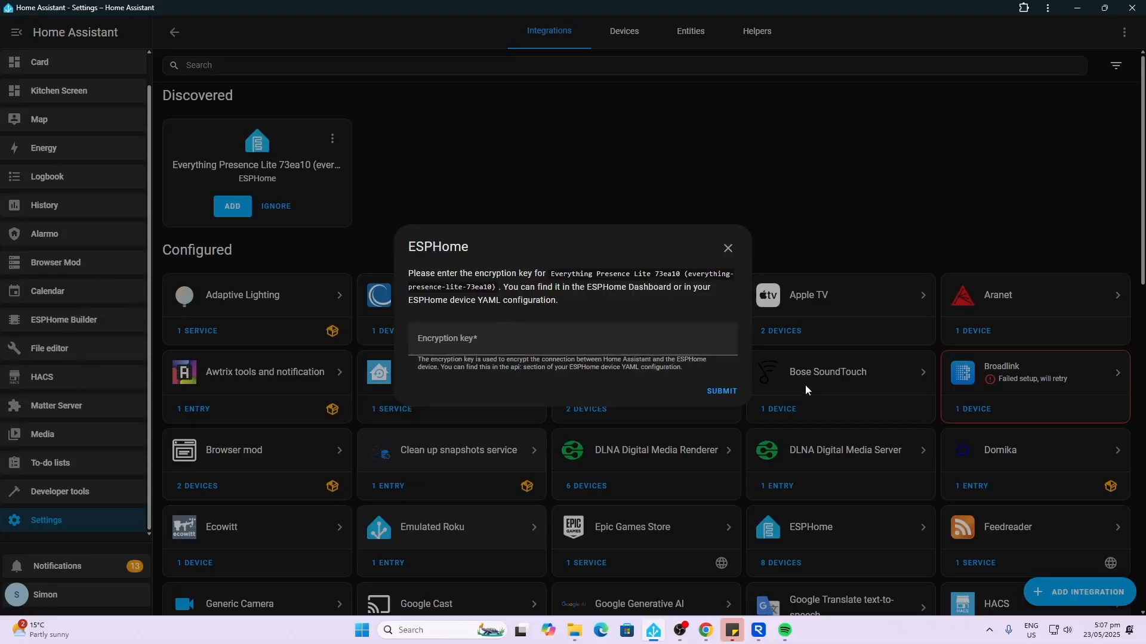
click(63, 319)
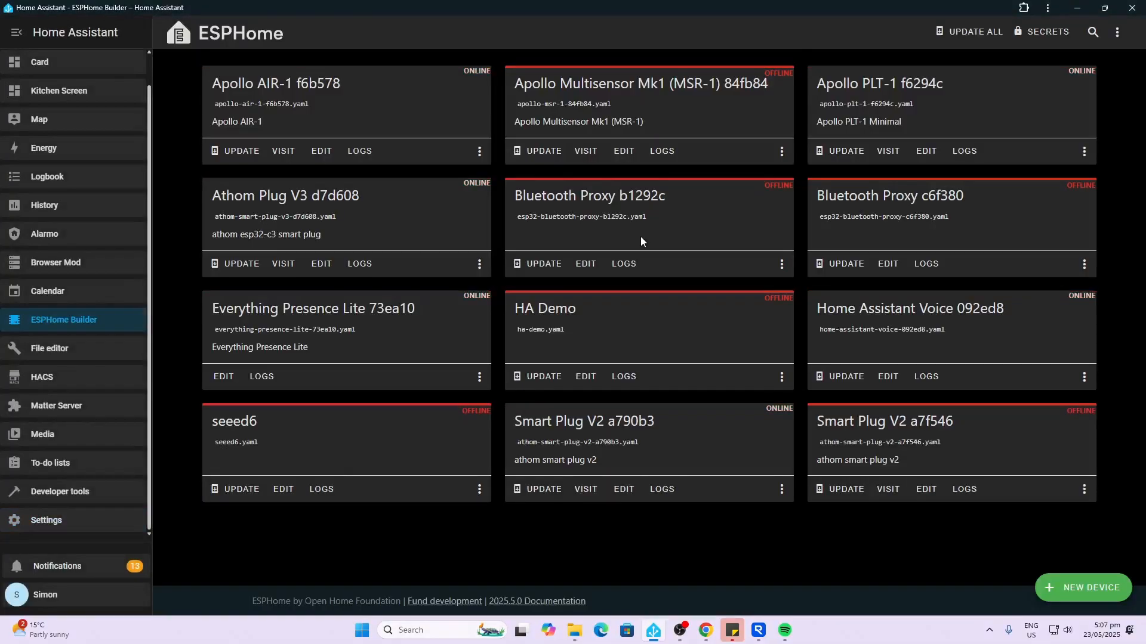
mouse_move(241, 380)
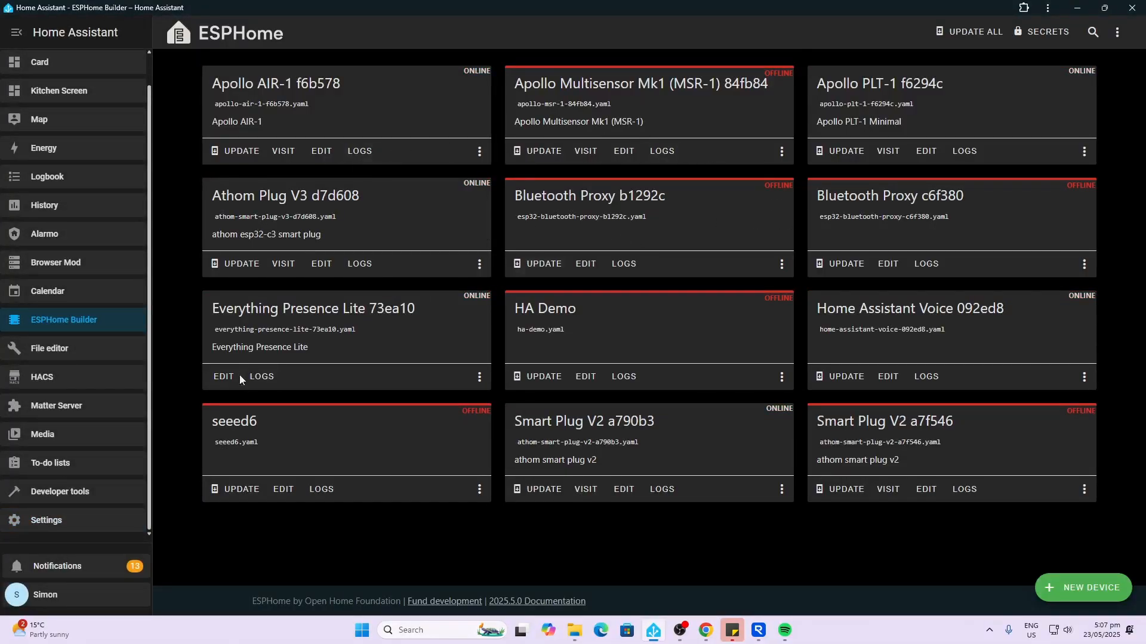
click(224, 376)
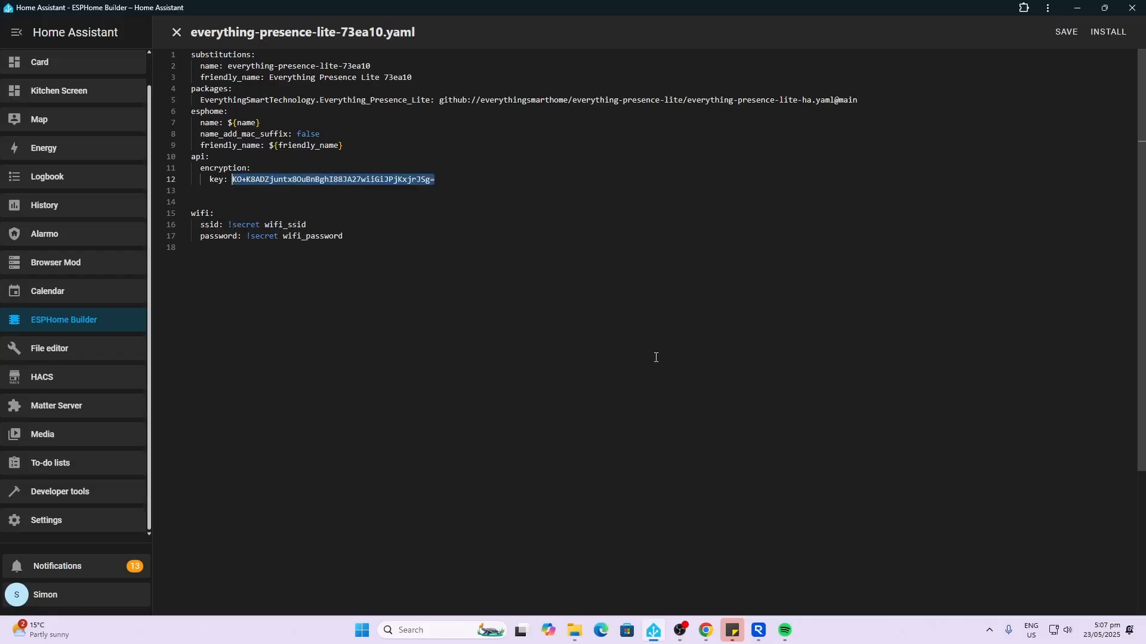
click(46, 523)
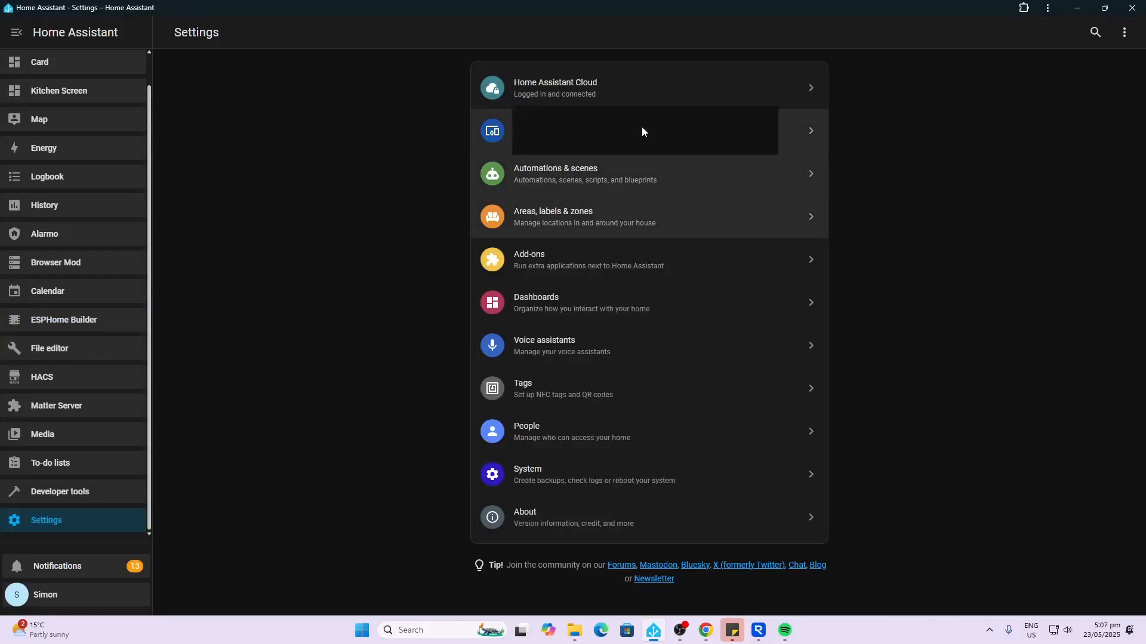
click(643, 131)
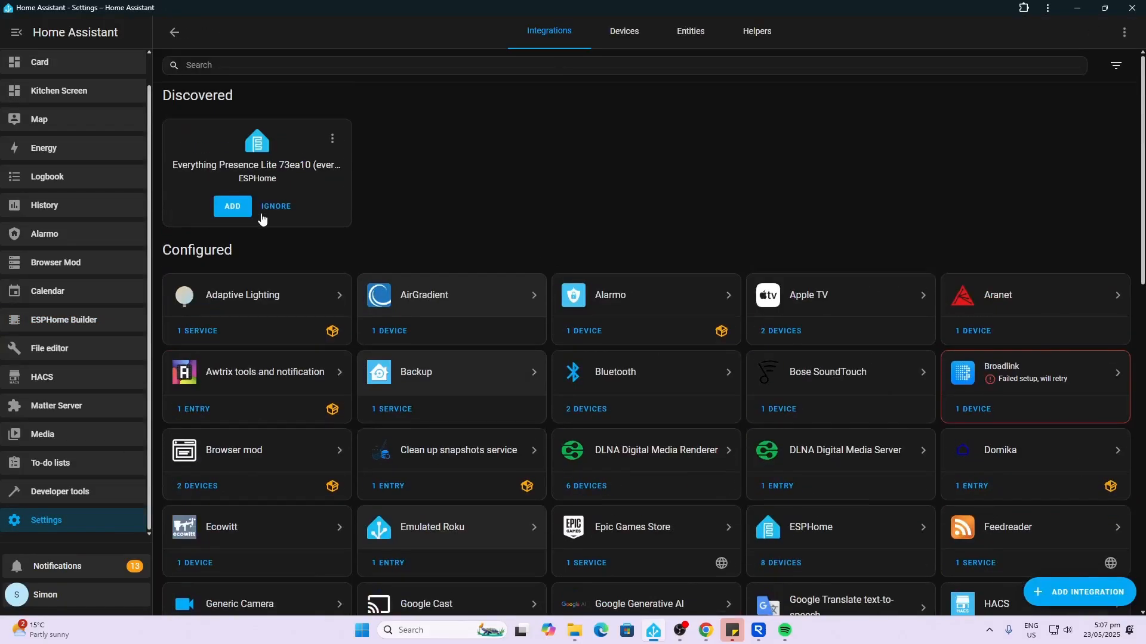
click(233, 207)
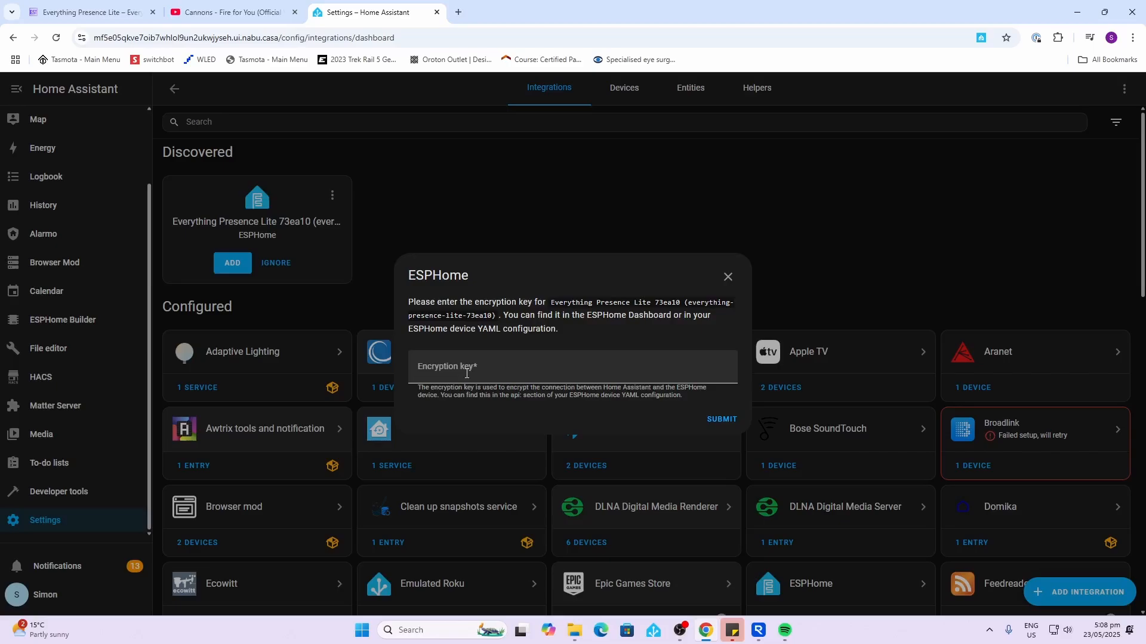
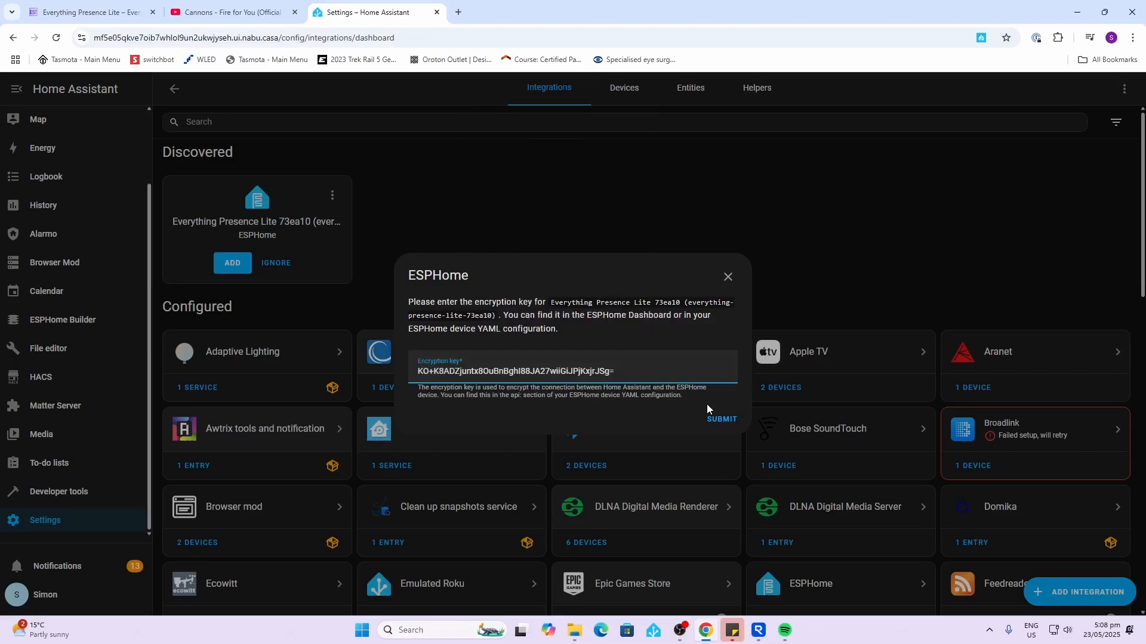
click(721, 419)
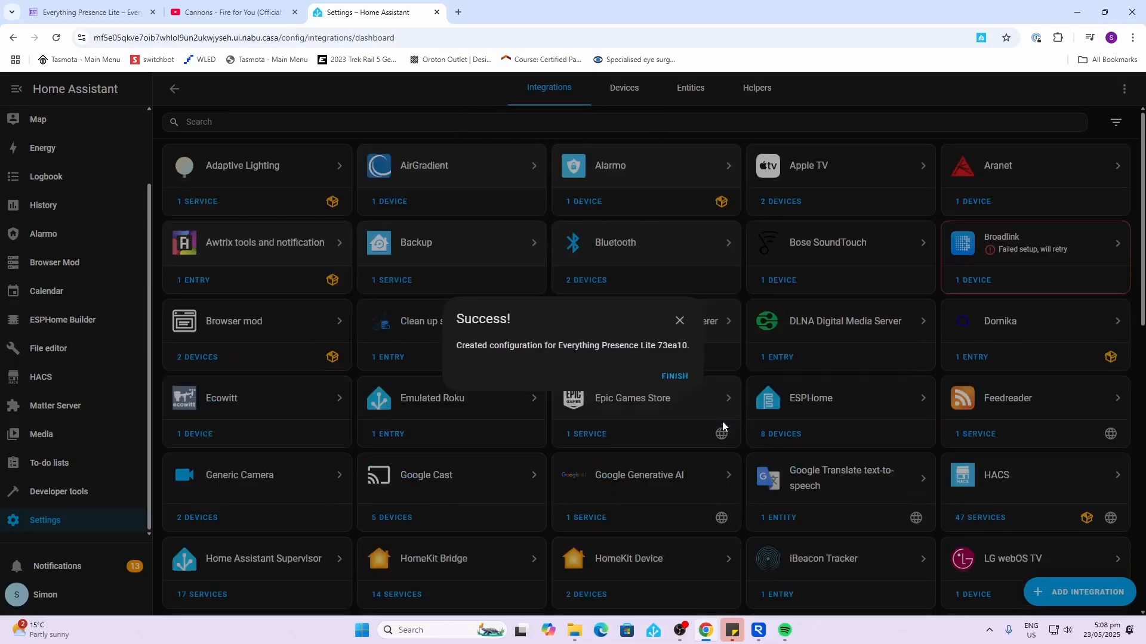
click(672, 380)
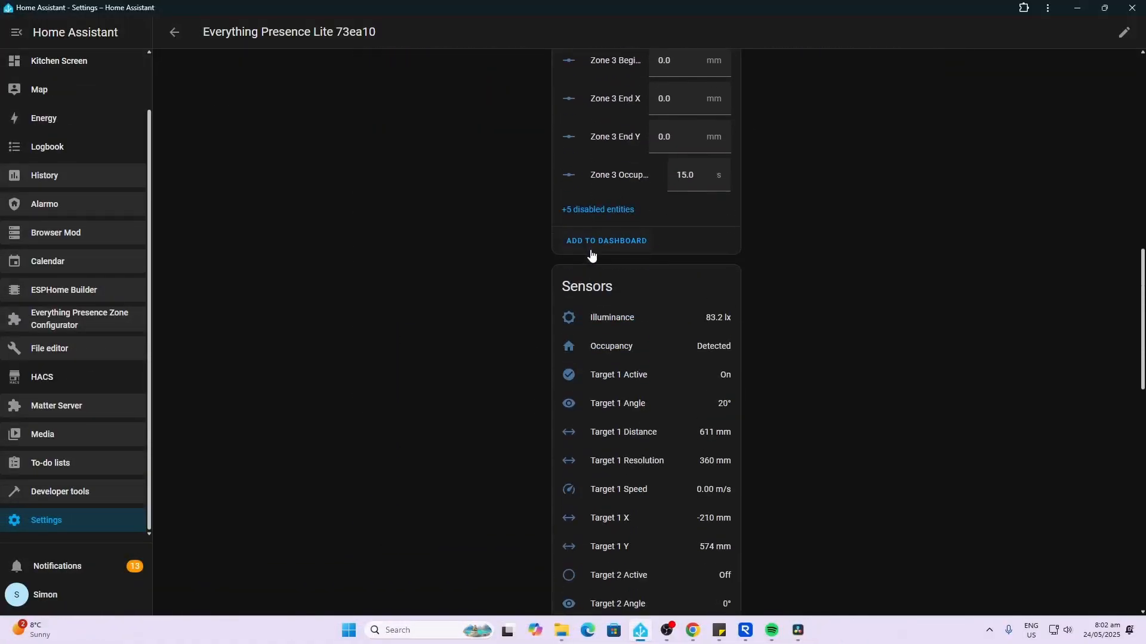
- Review the device's Controls card and toggle the ESP32 LED on and off
scroll(down, 3)
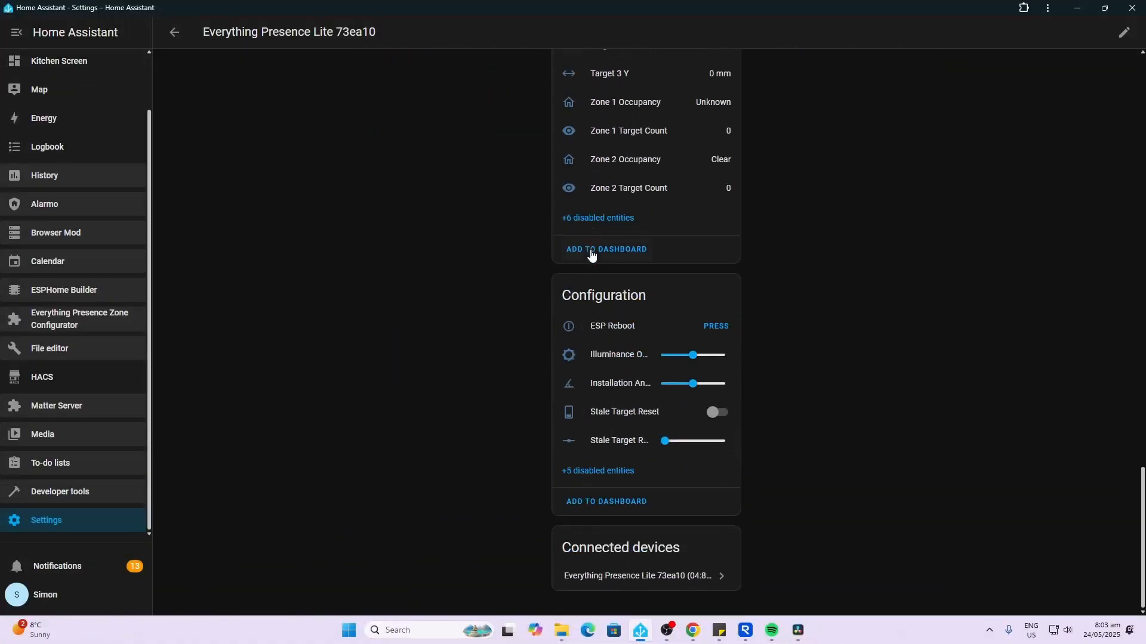
scroll(up, 3)
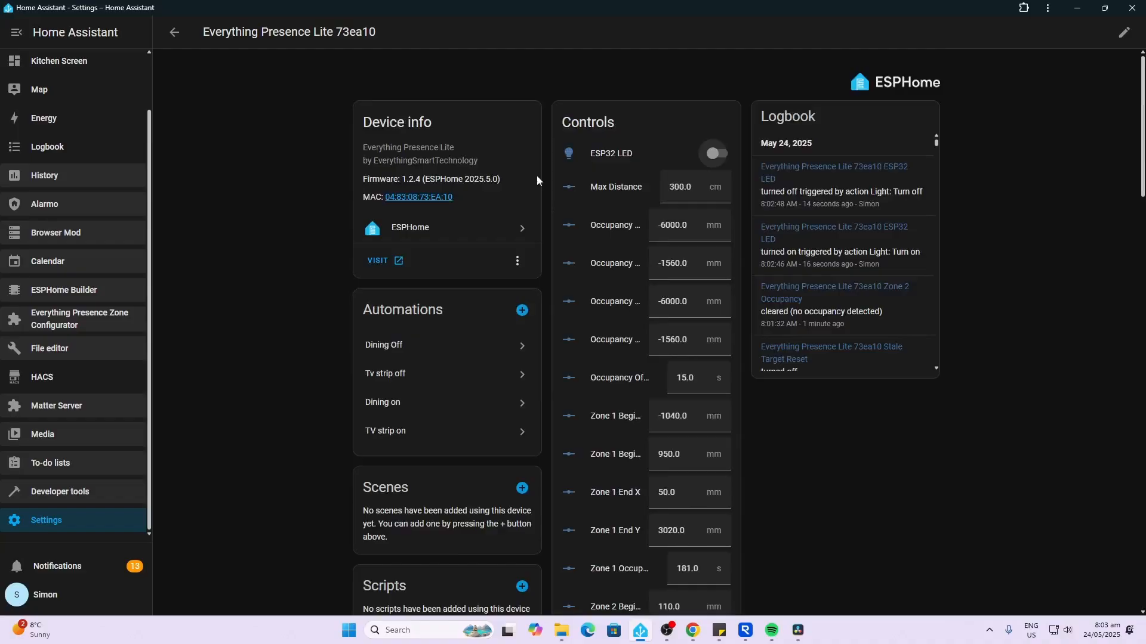
mouse_move(661, 169)
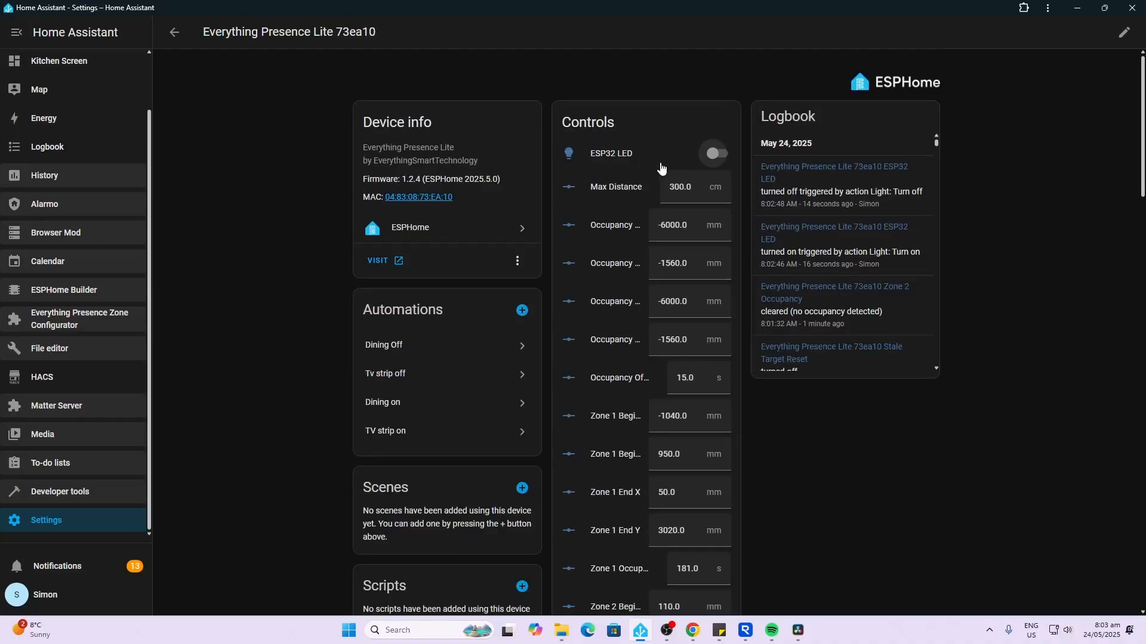
click(715, 154)
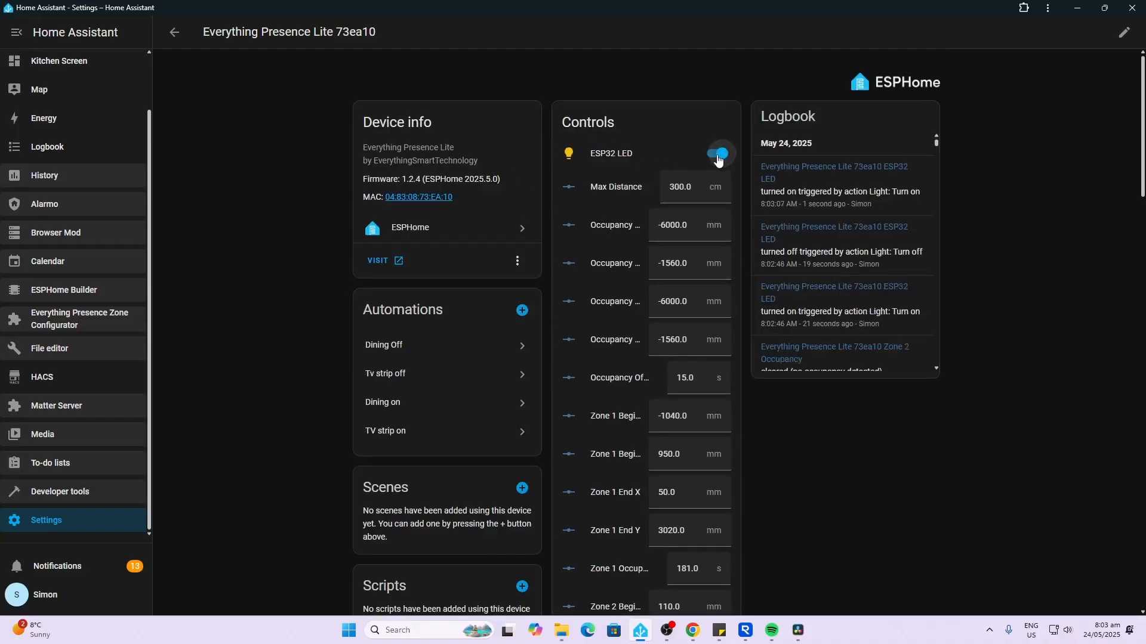
click(716, 154)
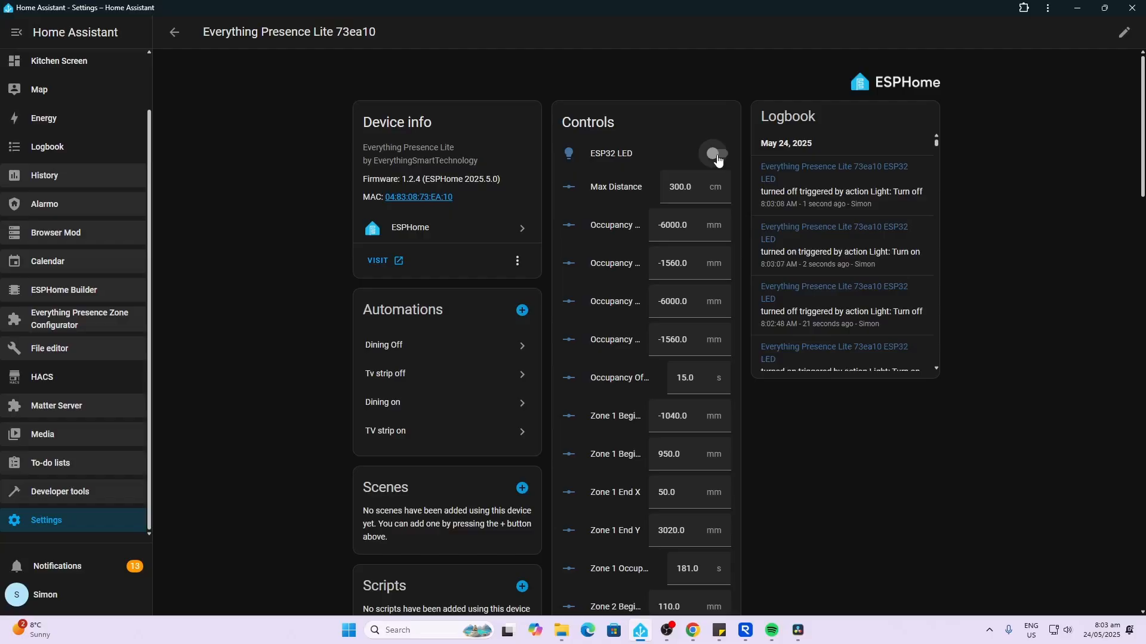
click(714, 154)
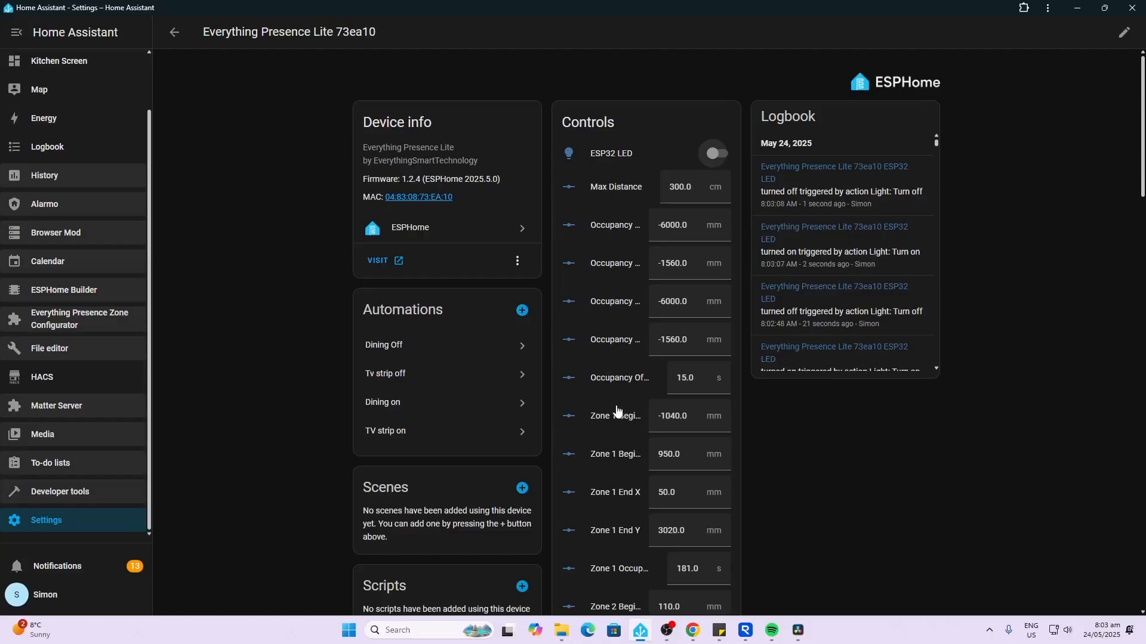
- Reveal the +5 disabled zone entities and open the Zone 4 Begin X entity details
scroll(down, 3)
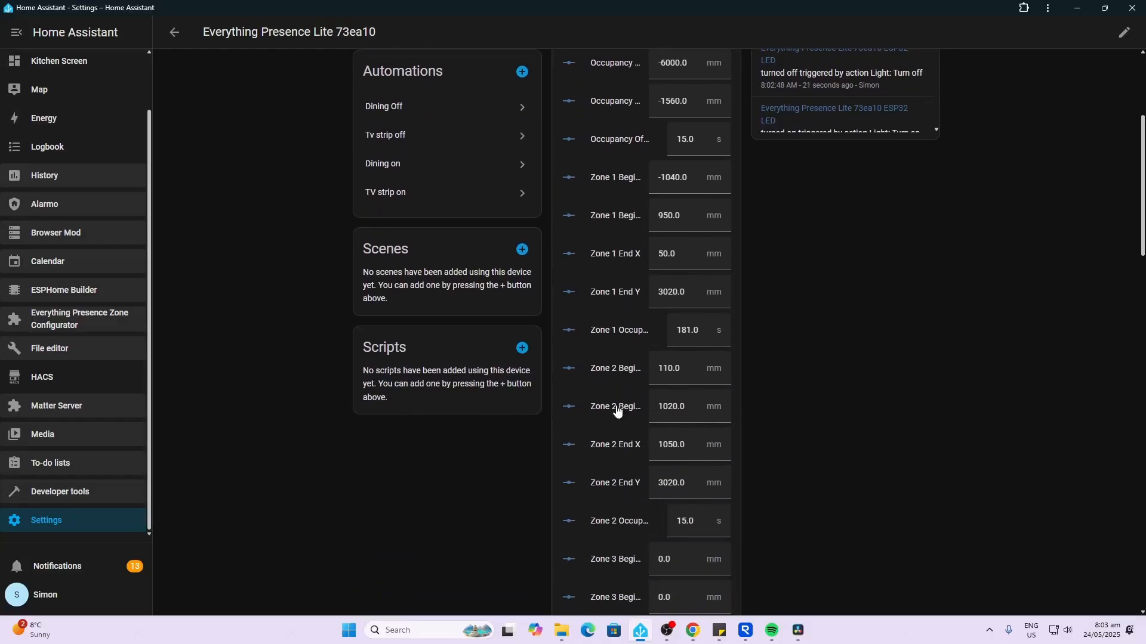
scroll(down, 3)
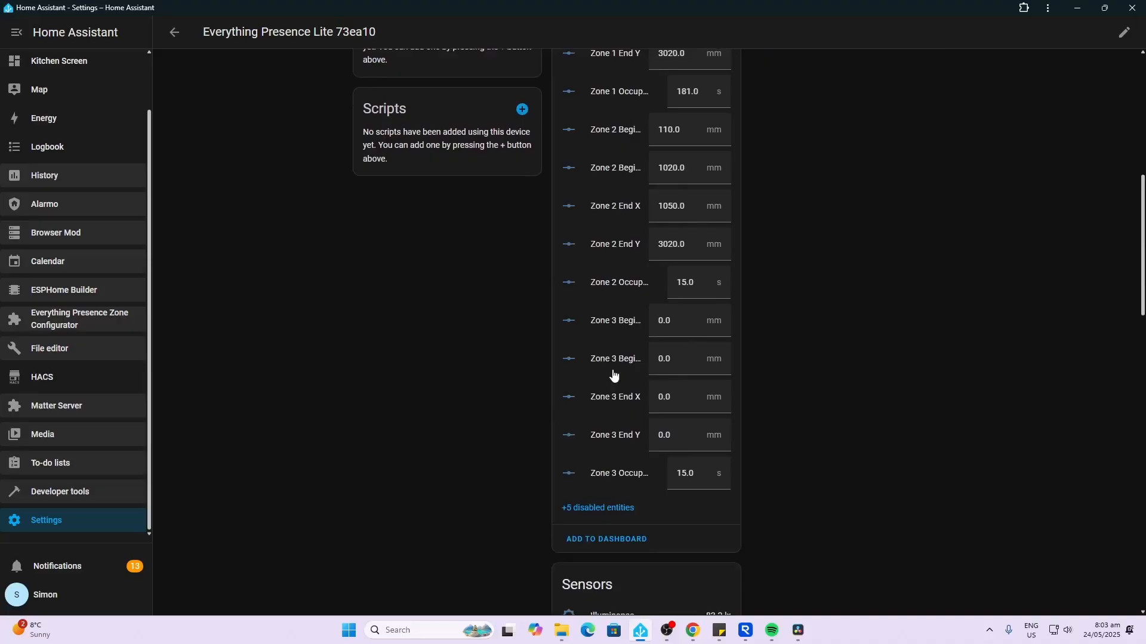
scroll(up, 3)
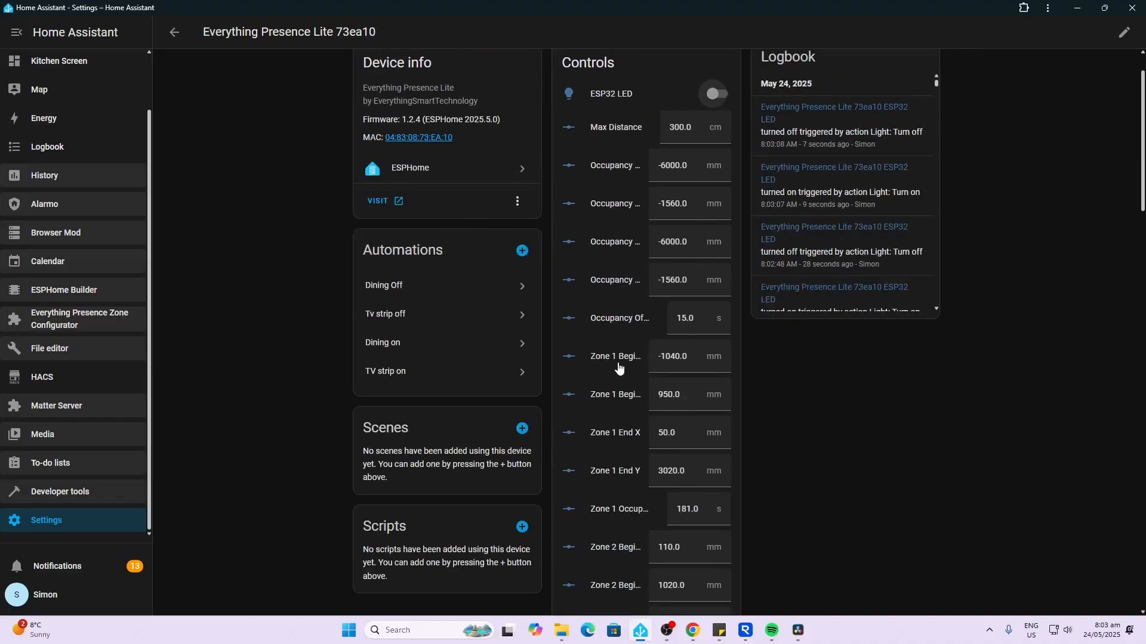
scroll(down, 3)
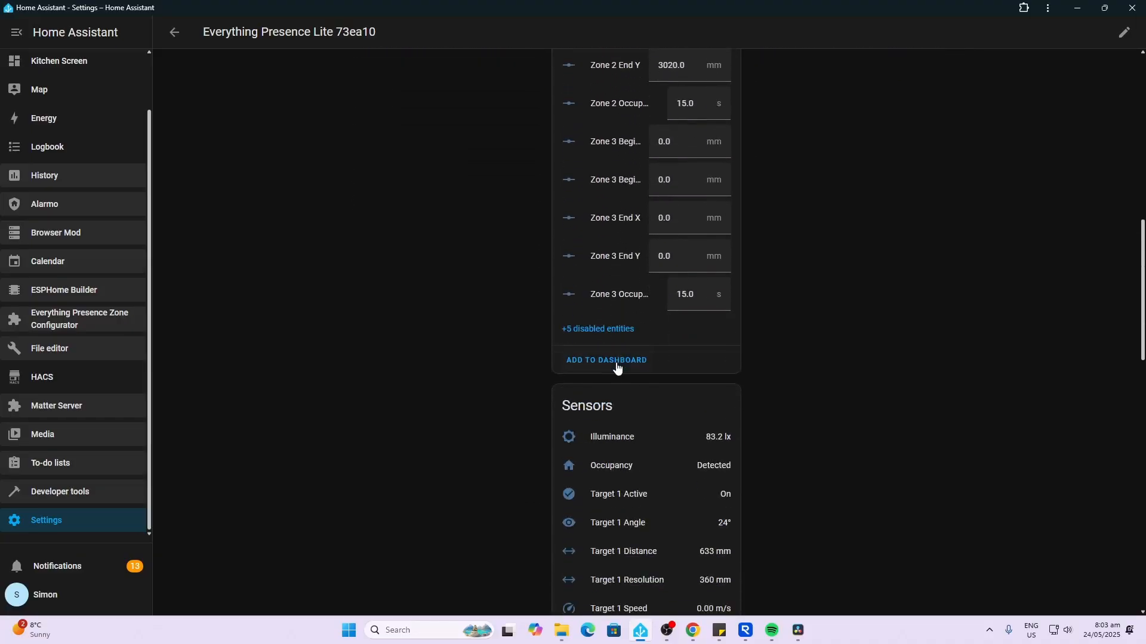
click(597, 333)
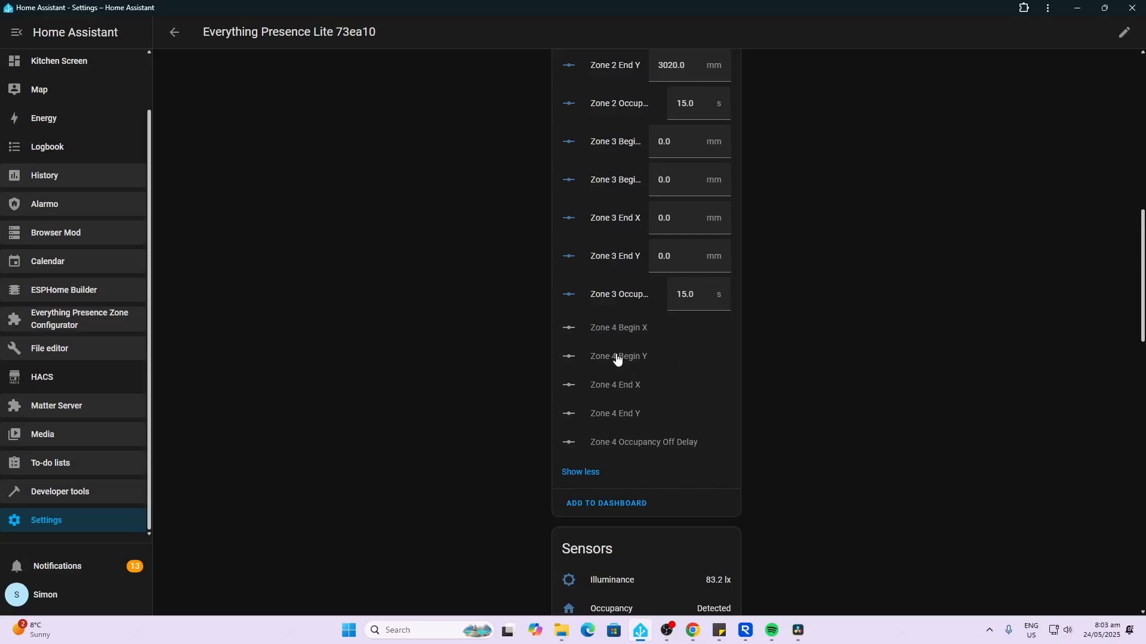
click(619, 327)
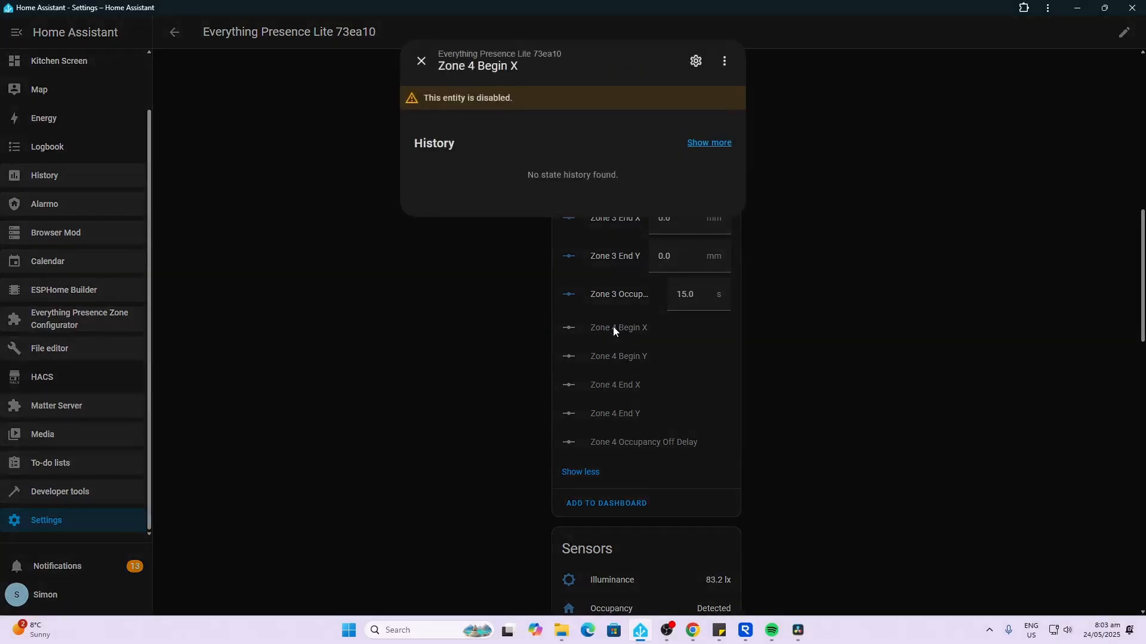
mouse_move(695, 60)
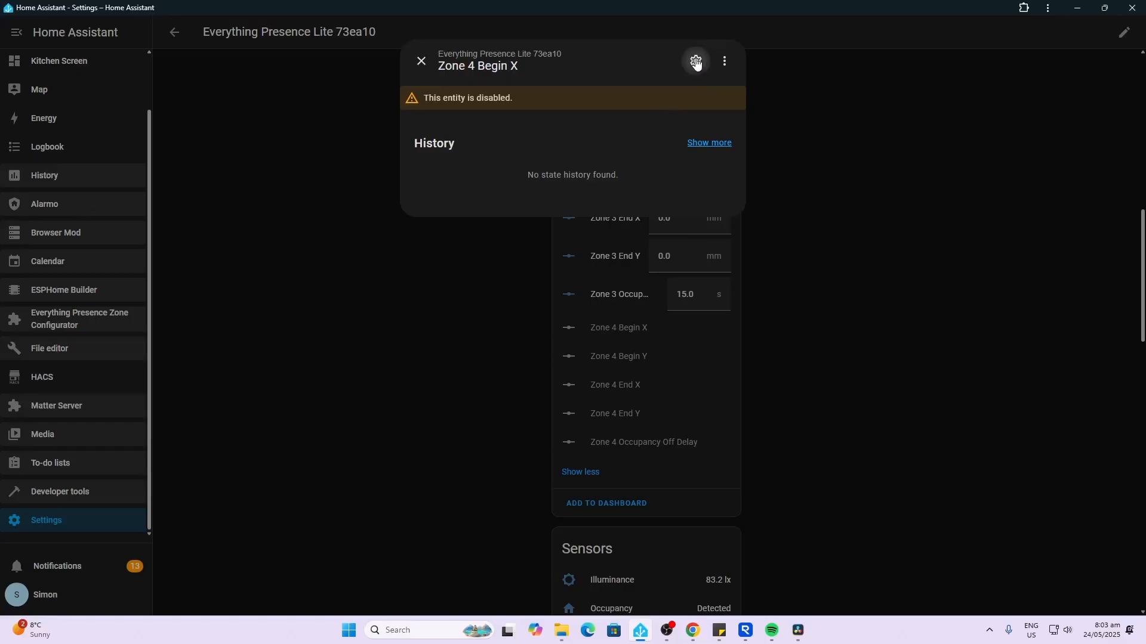
- Enable the disabled Zone 4 Begin X entity from its settings banner
click(694, 61)
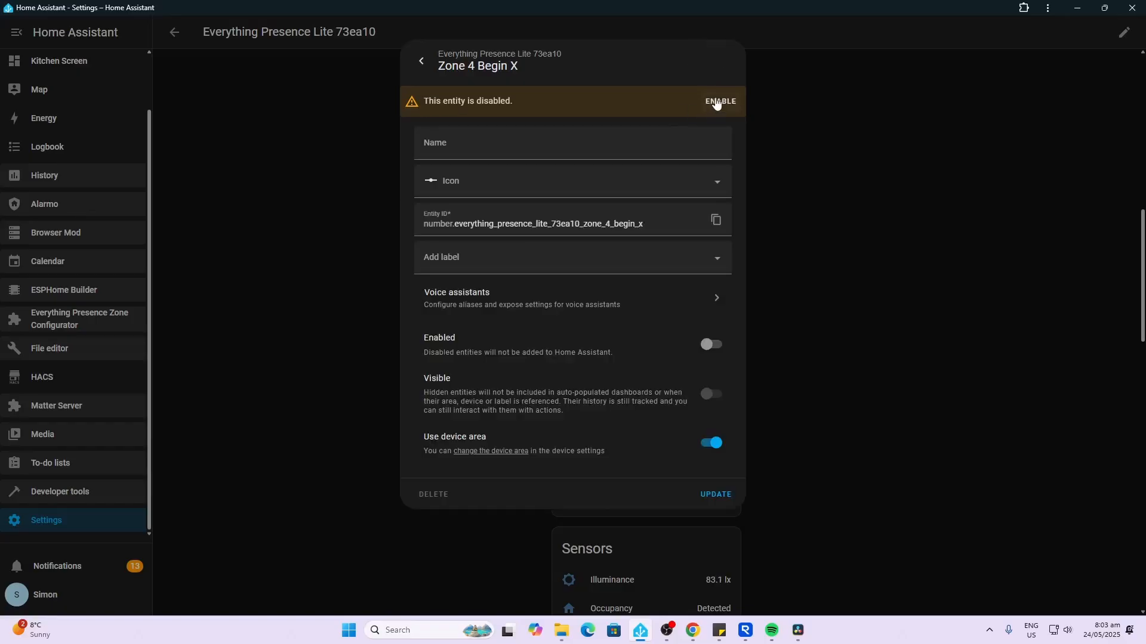
click(718, 103)
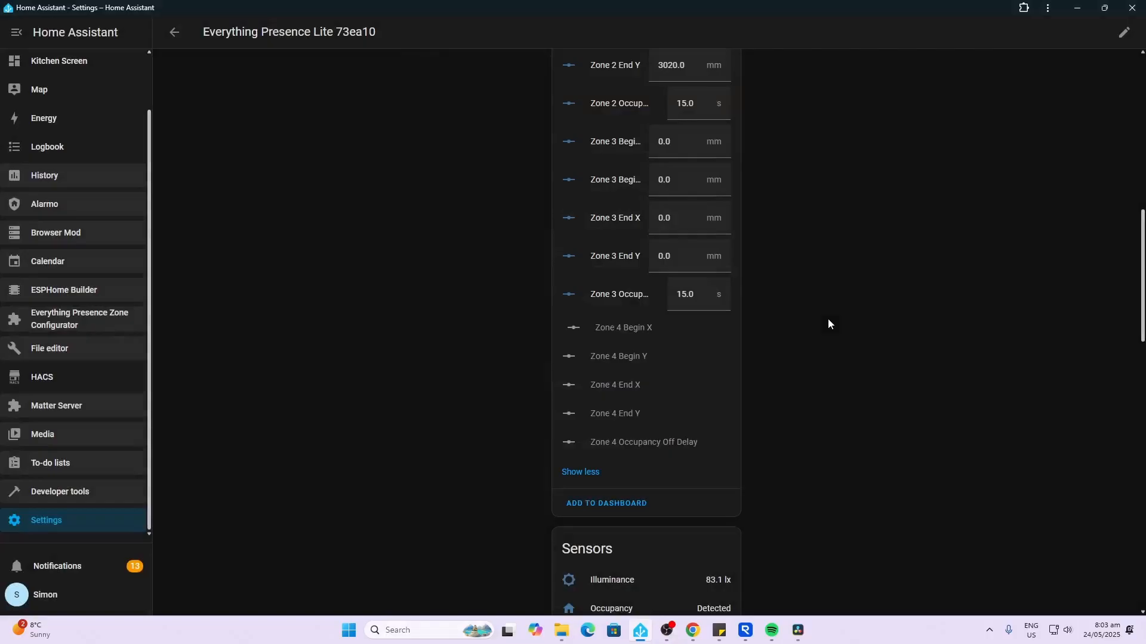
scroll(down, 3)
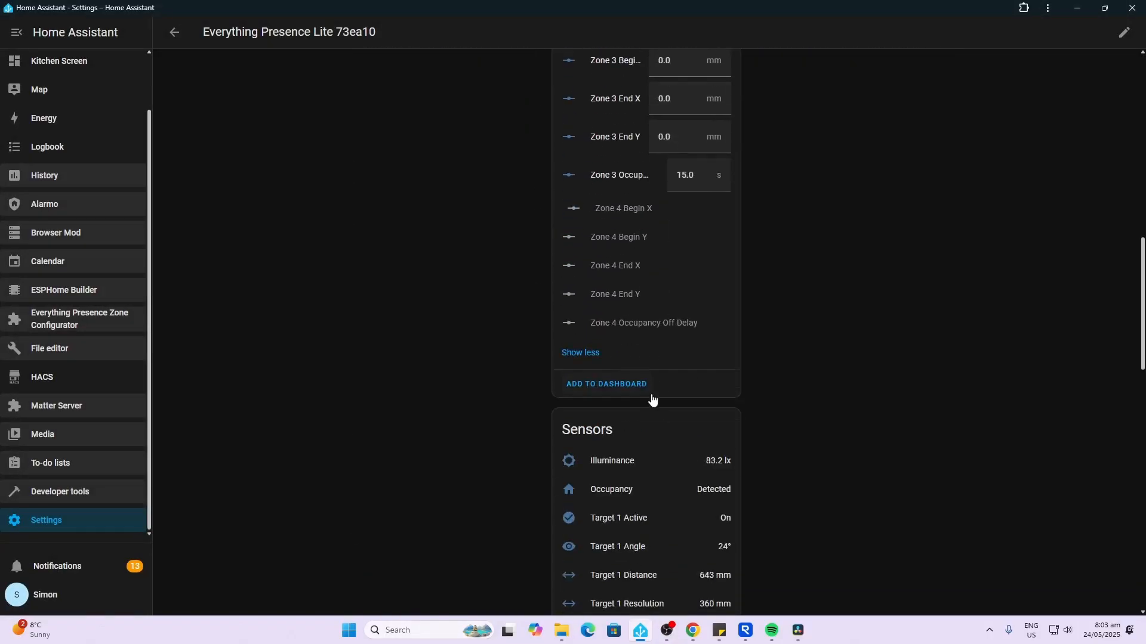
mouse_move(636, 242)
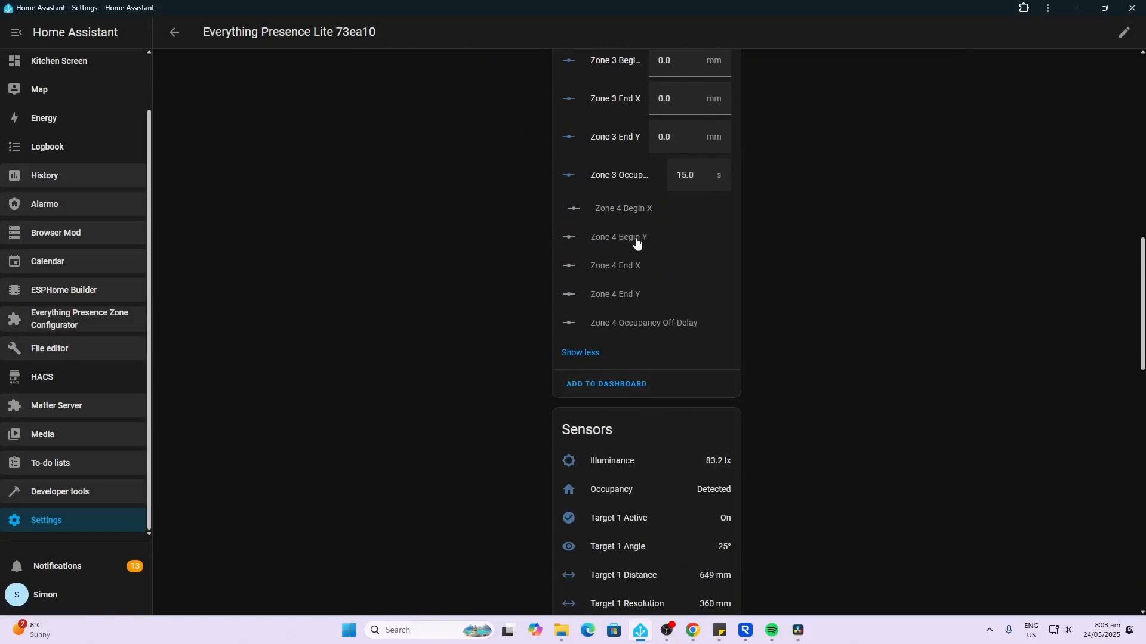
mouse_move(815, 330)
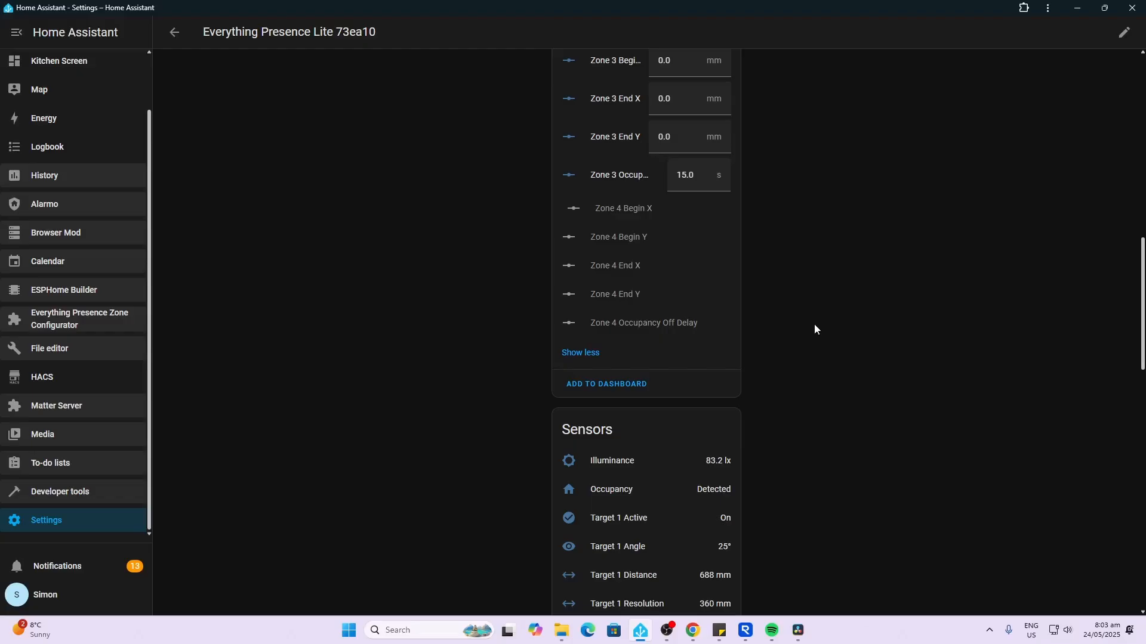
scroll(up, 3)
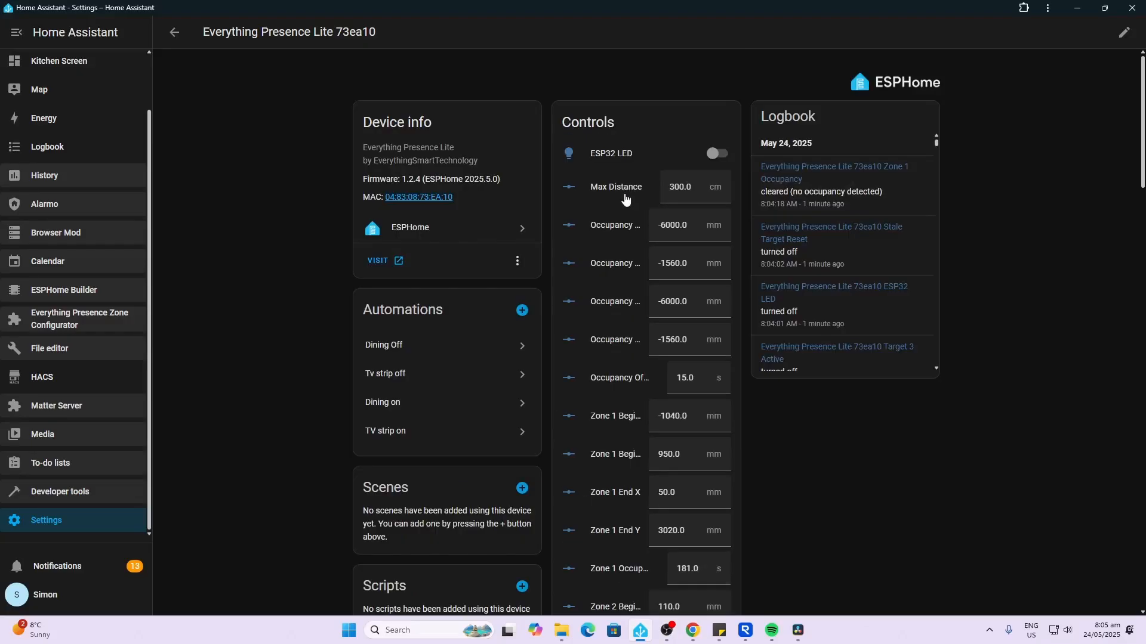
click(679, 188)
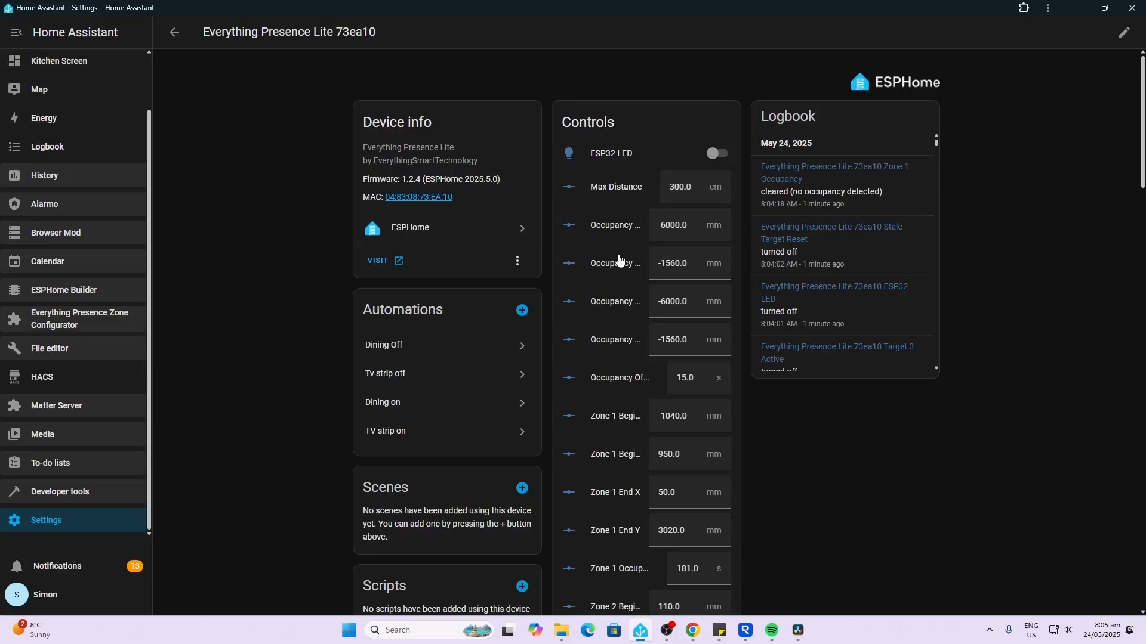
click(616, 226)
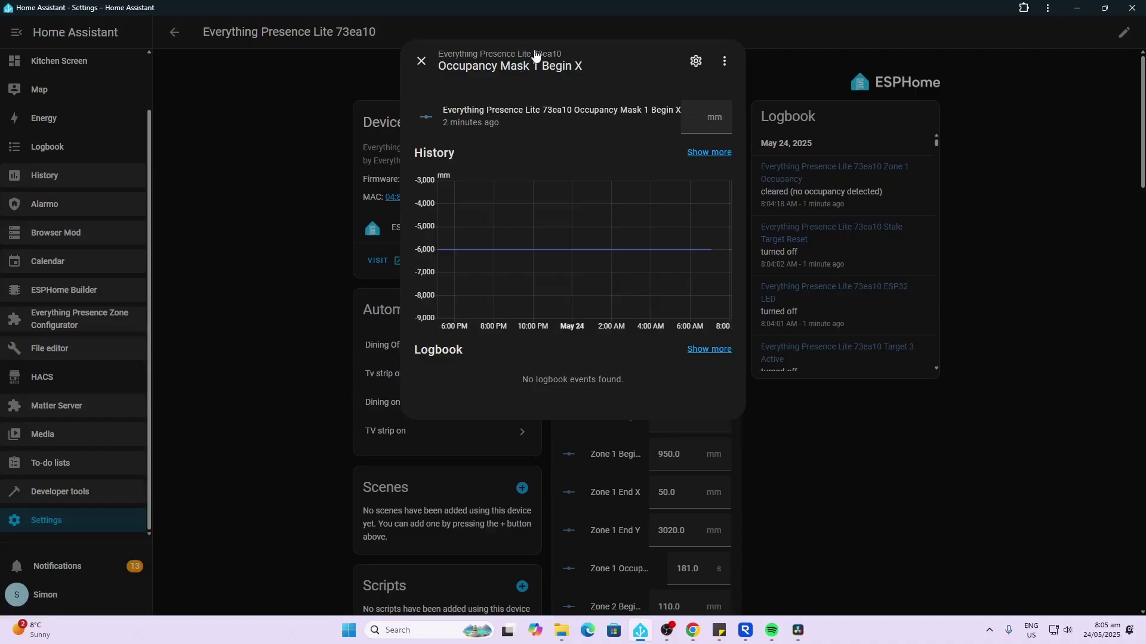
click(421, 61)
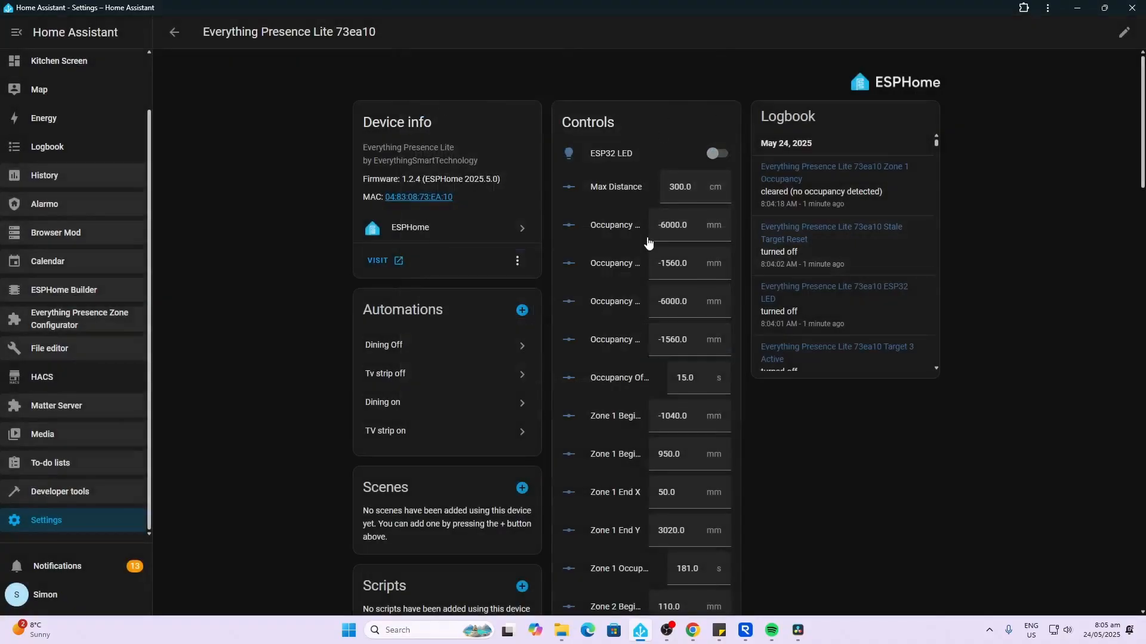
mouse_move(632, 421)
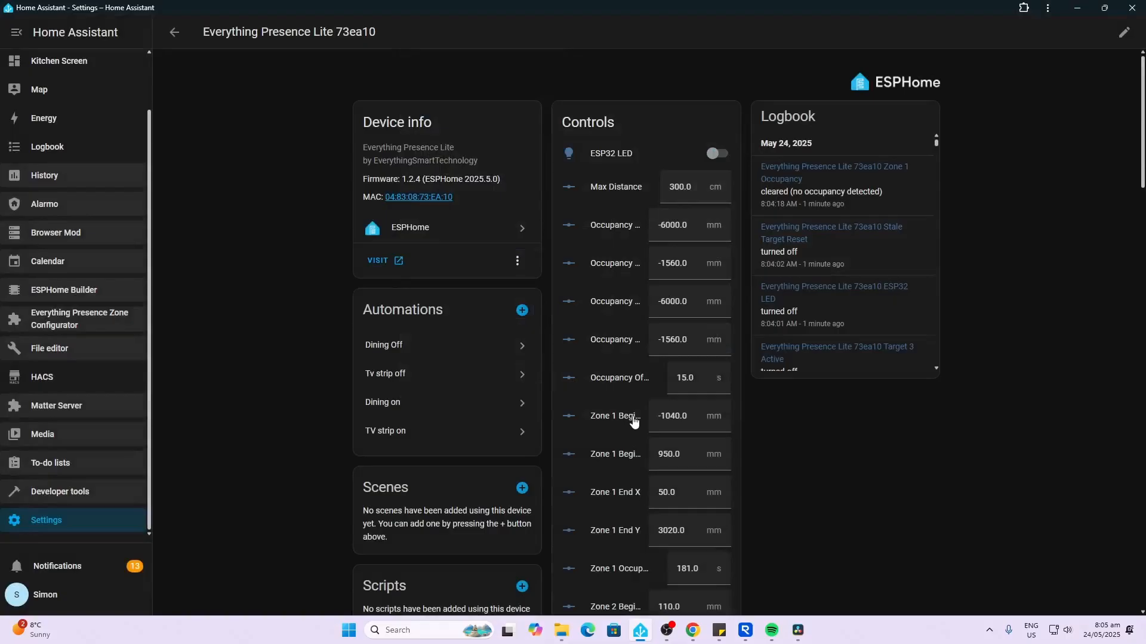
click(616, 416)
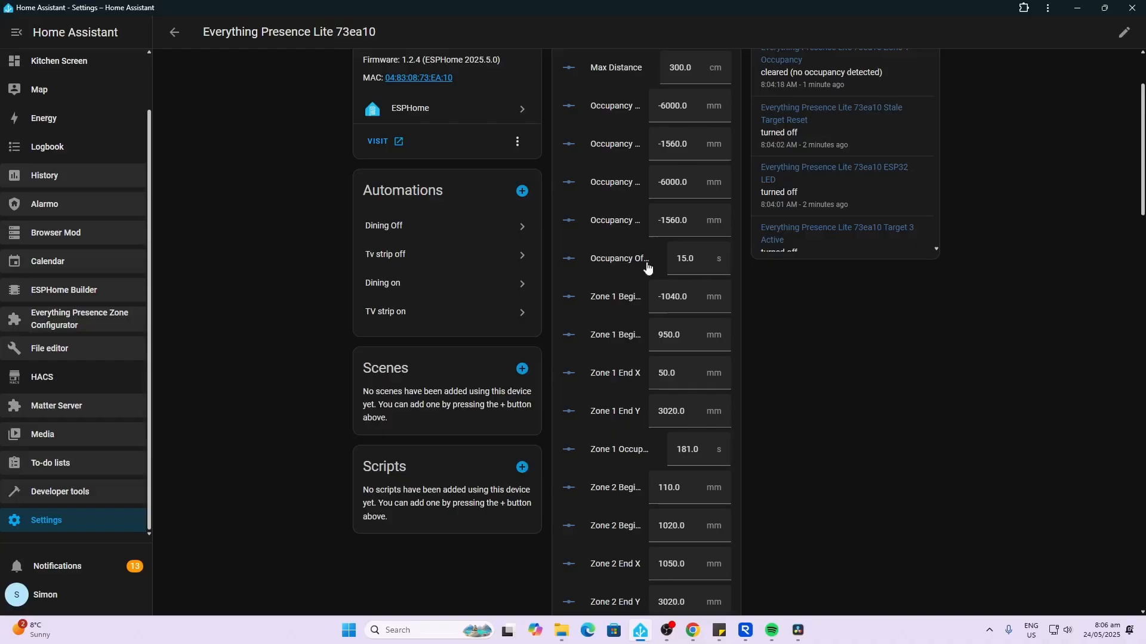
mouse_move(581, 412)
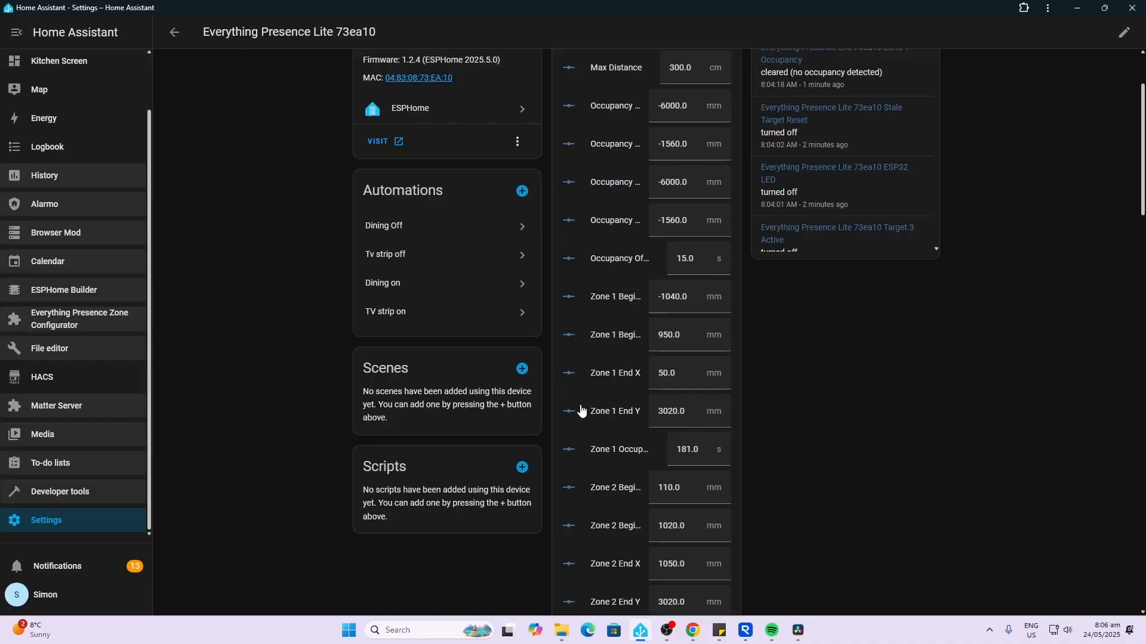
mouse_move(572, 428)
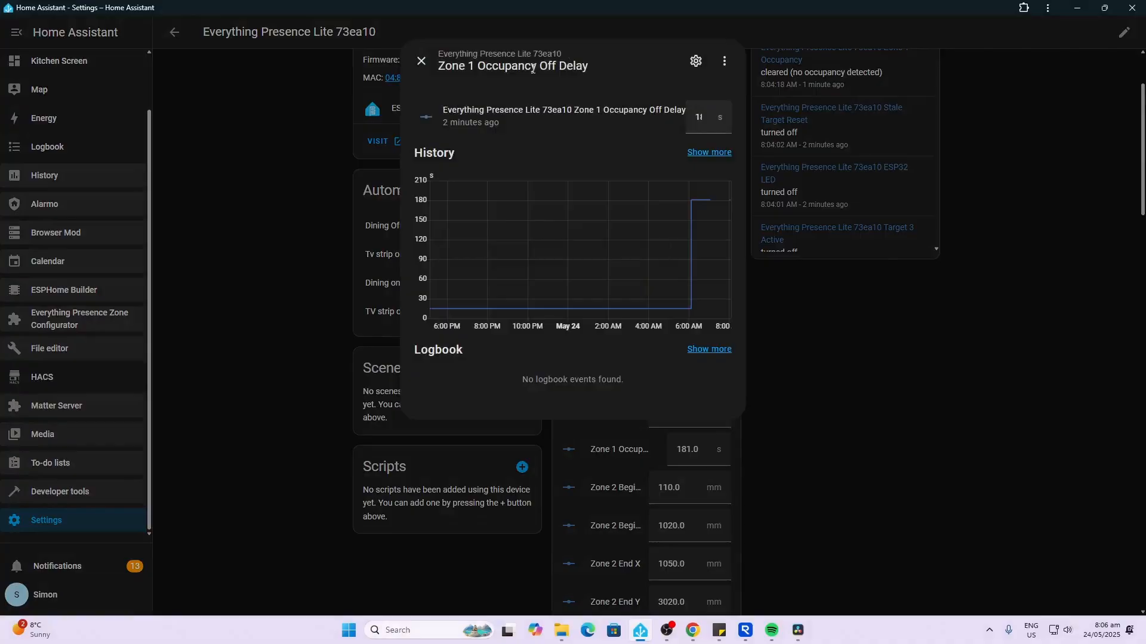
click(422, 60)
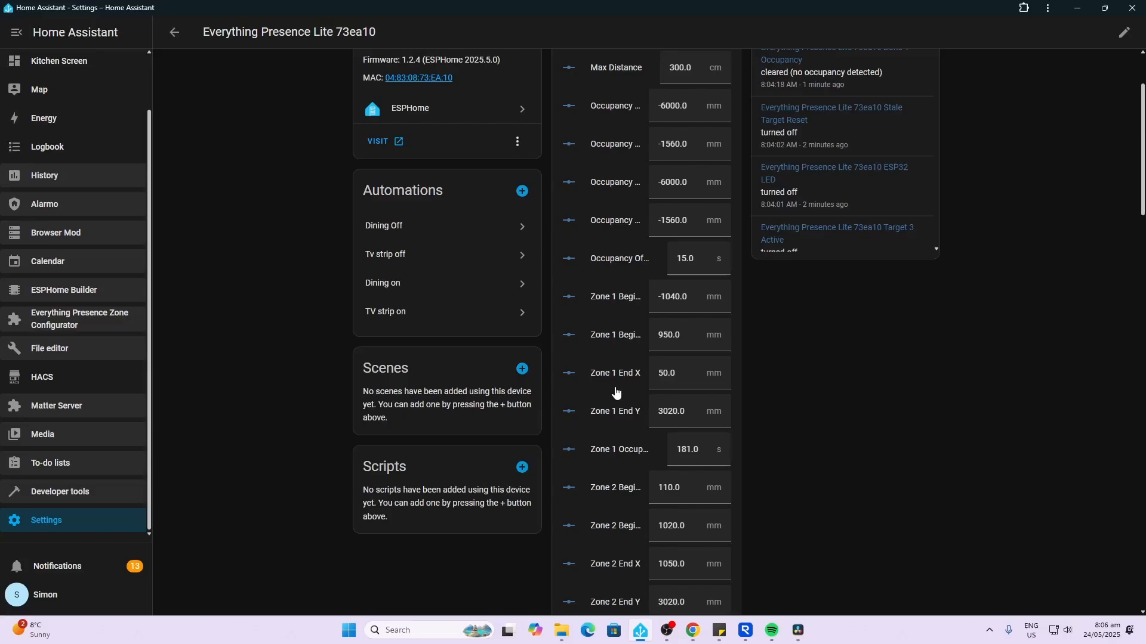
scroll(down, 3)
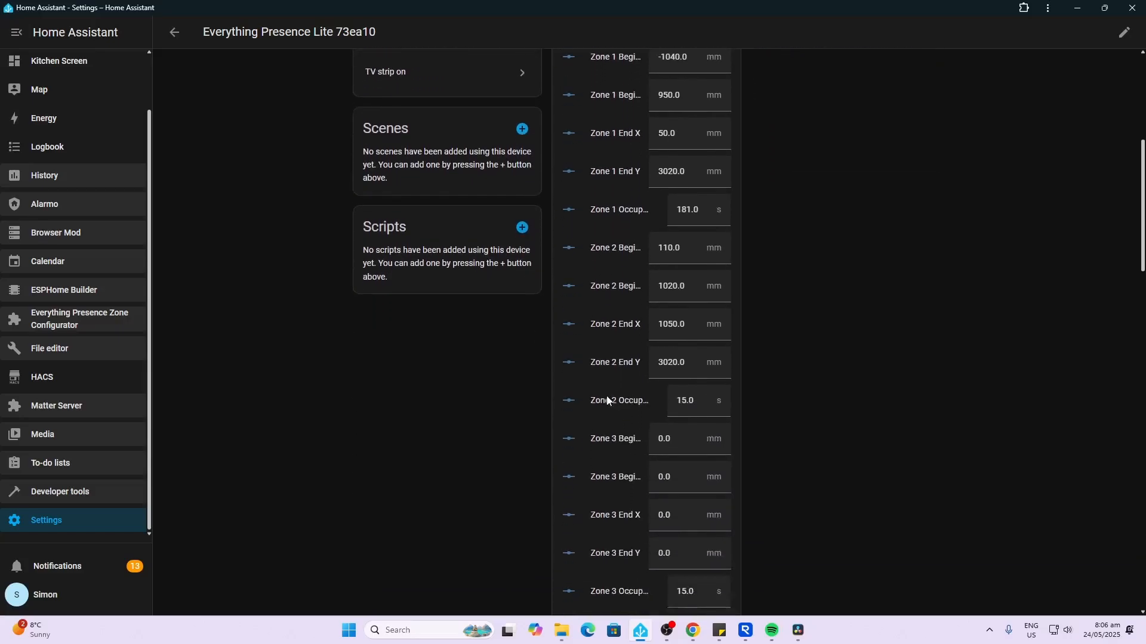
scroll(down, 3)
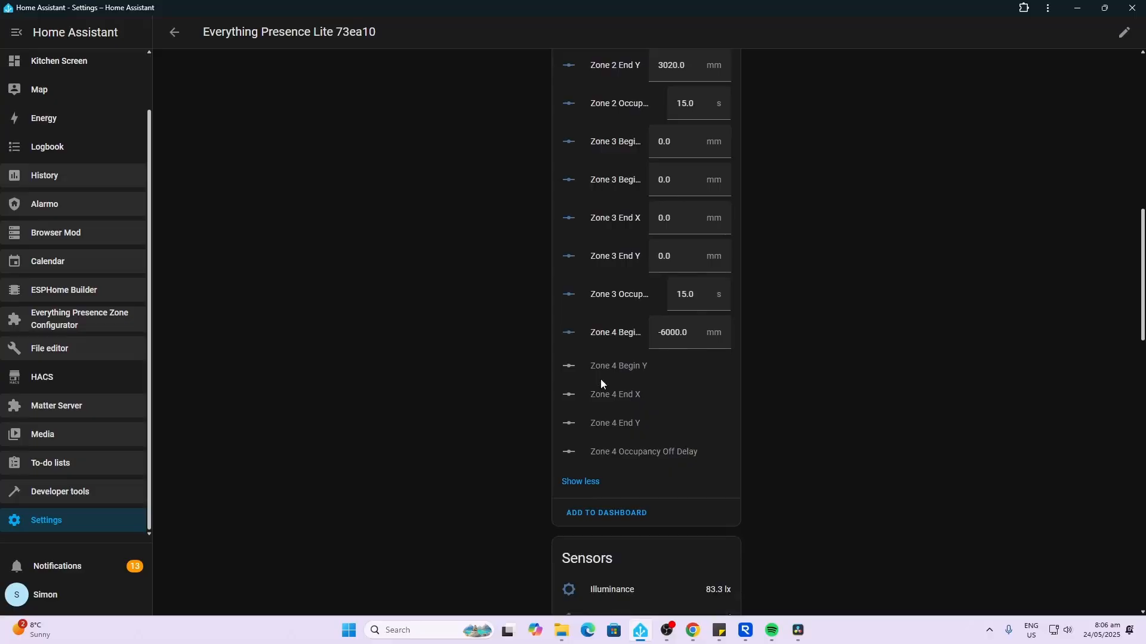
scroll(down, 3)
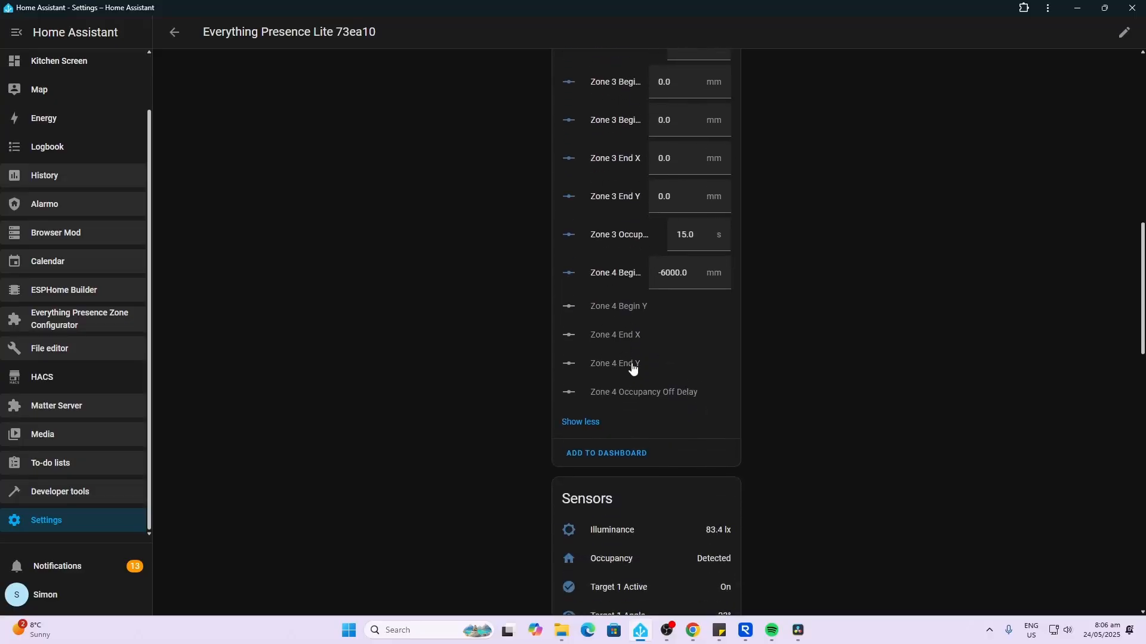
scroll(down, 3)
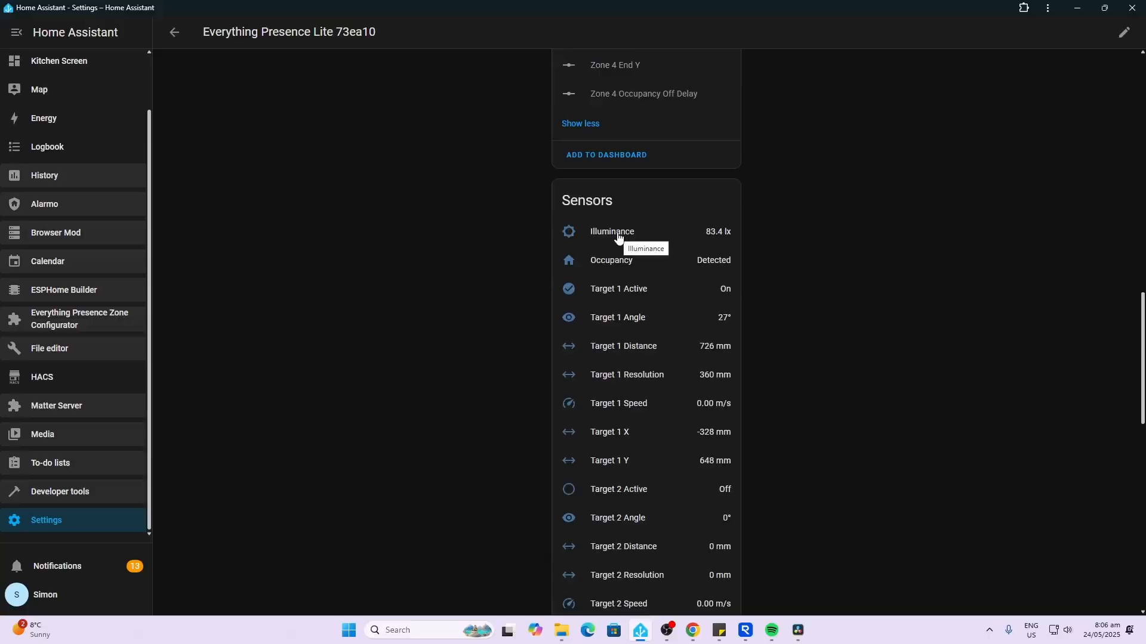
mouse_move(593, 261)
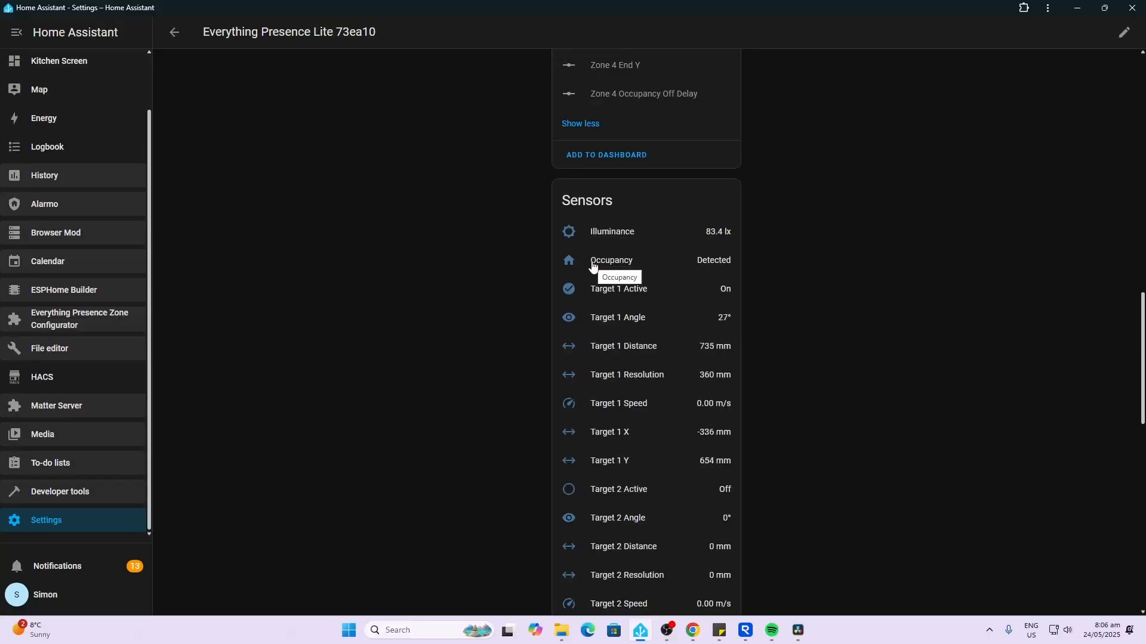
scroll(down, 3)
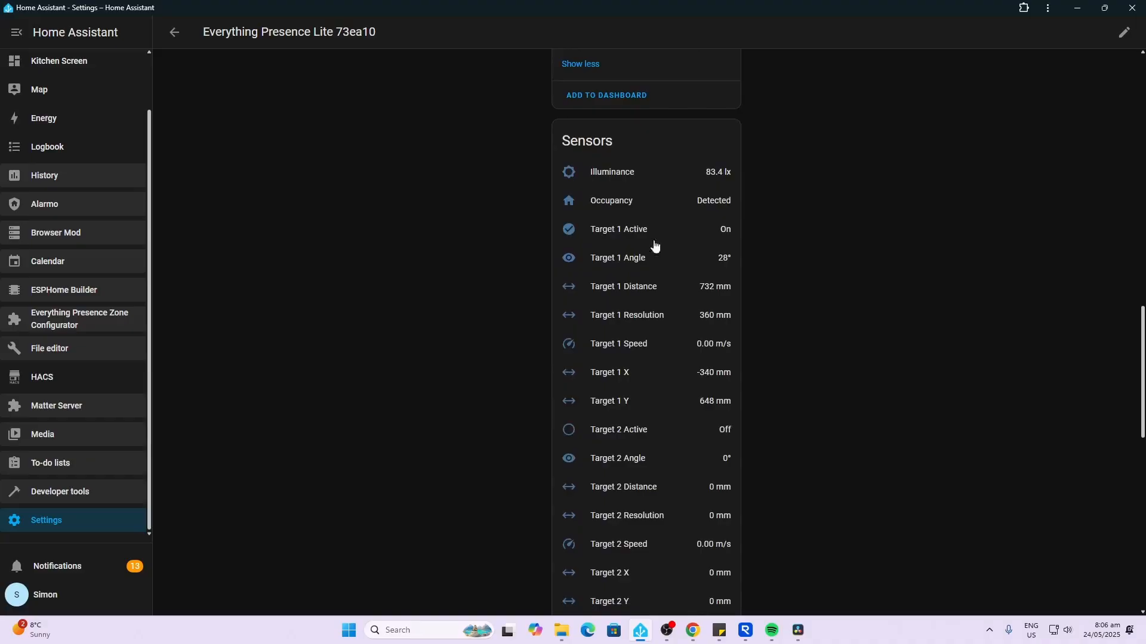
mouse_move(710, 230)
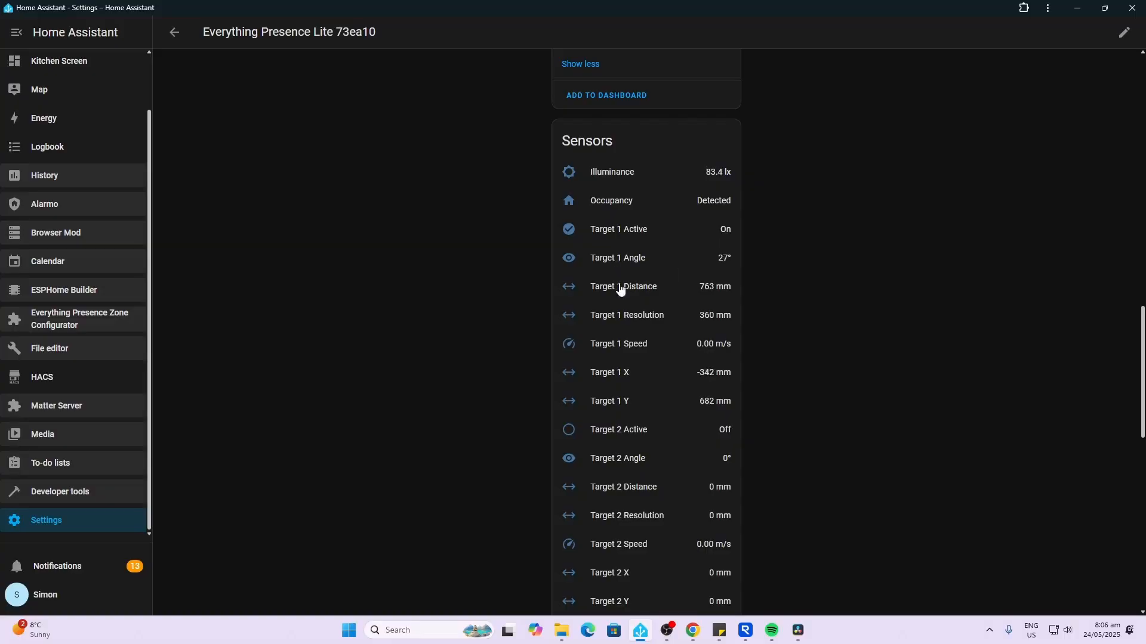
scroll(down, 3)
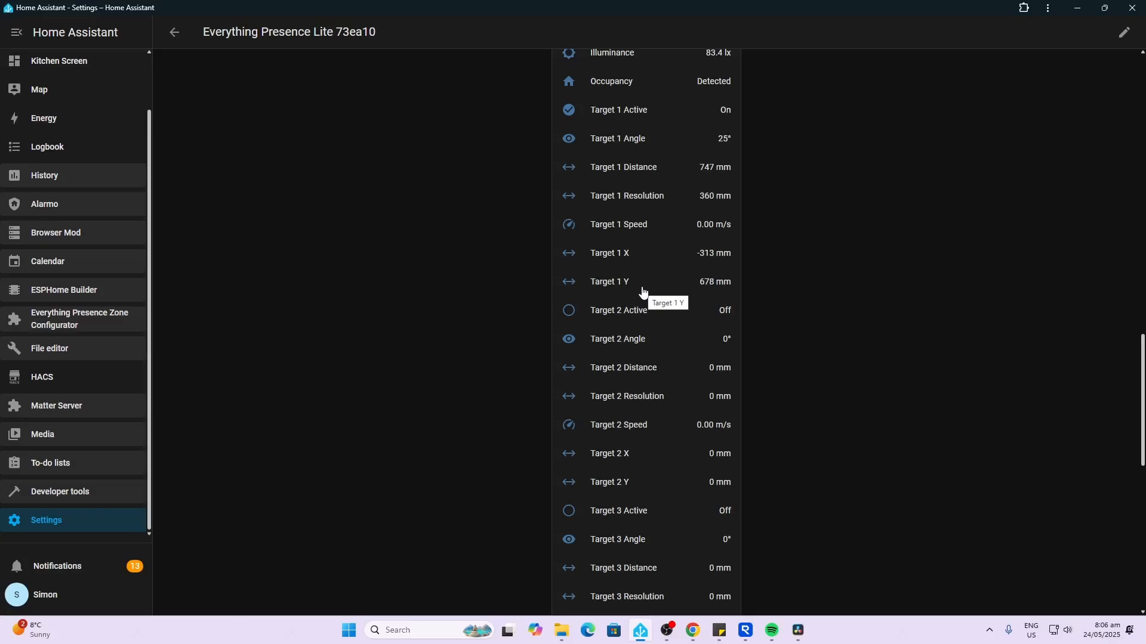
scroll(down, 3)
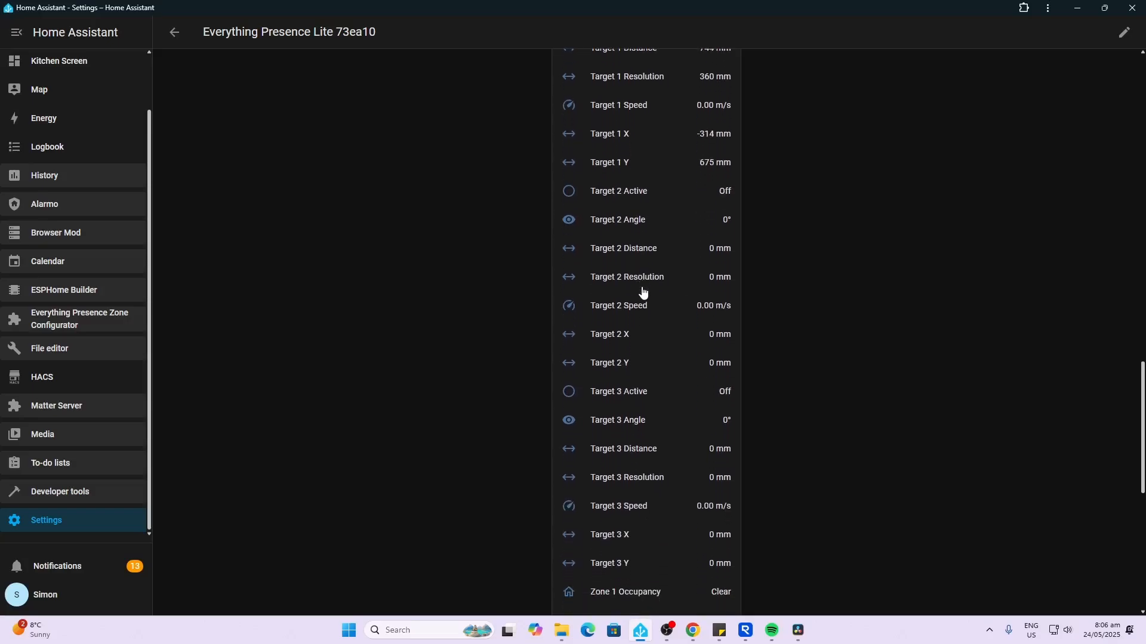
scroll(down, 3)
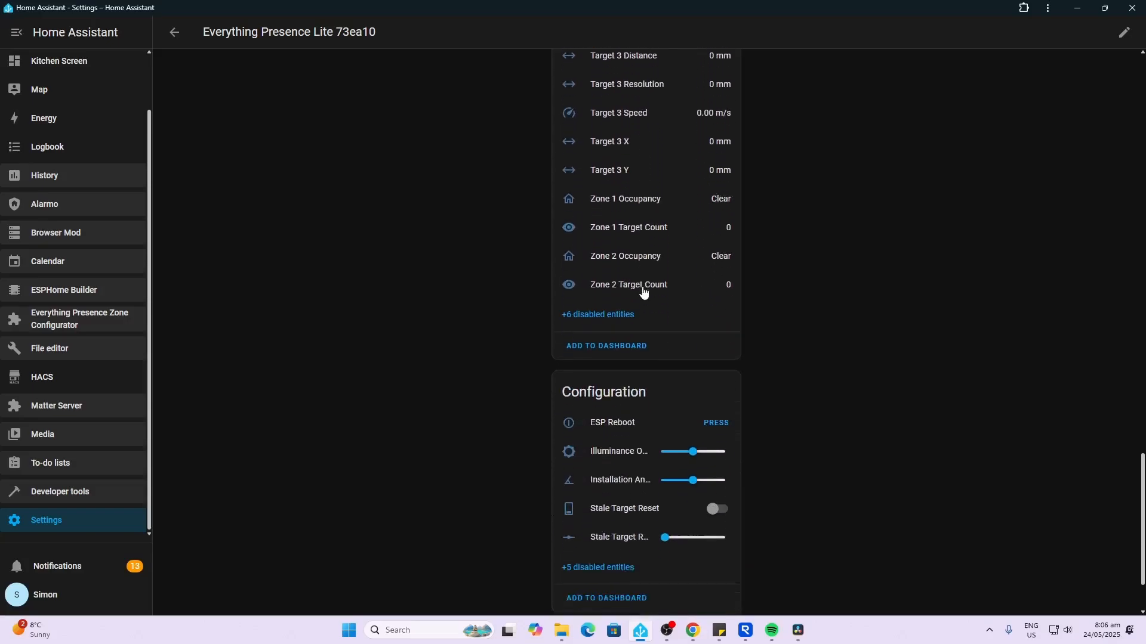
scroll(down, 3)
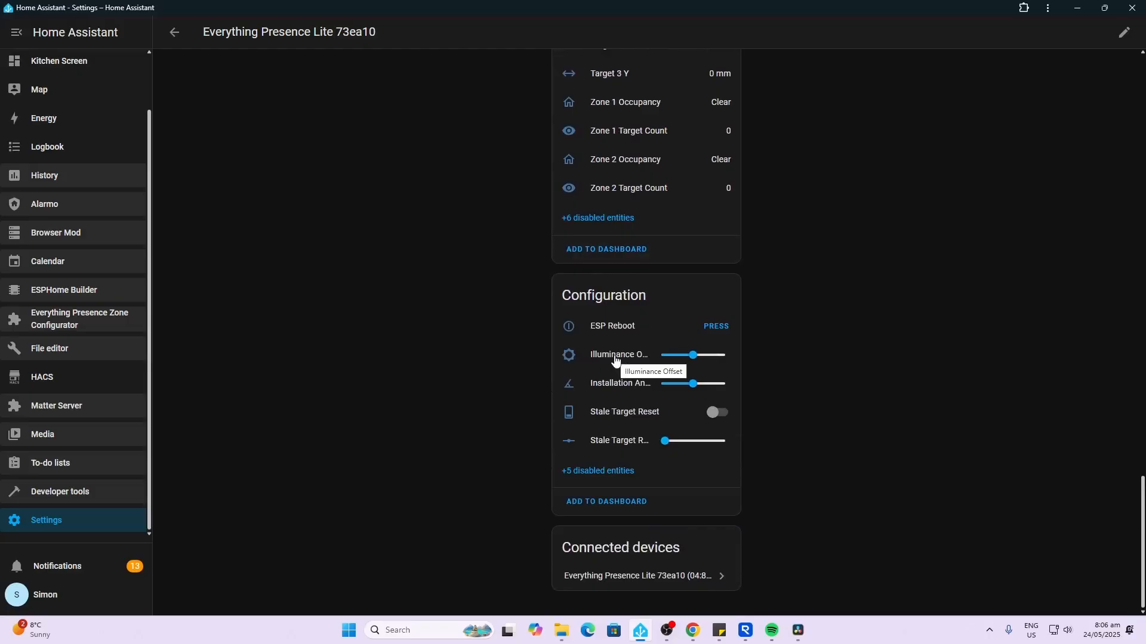
mouse_move(620, 386)
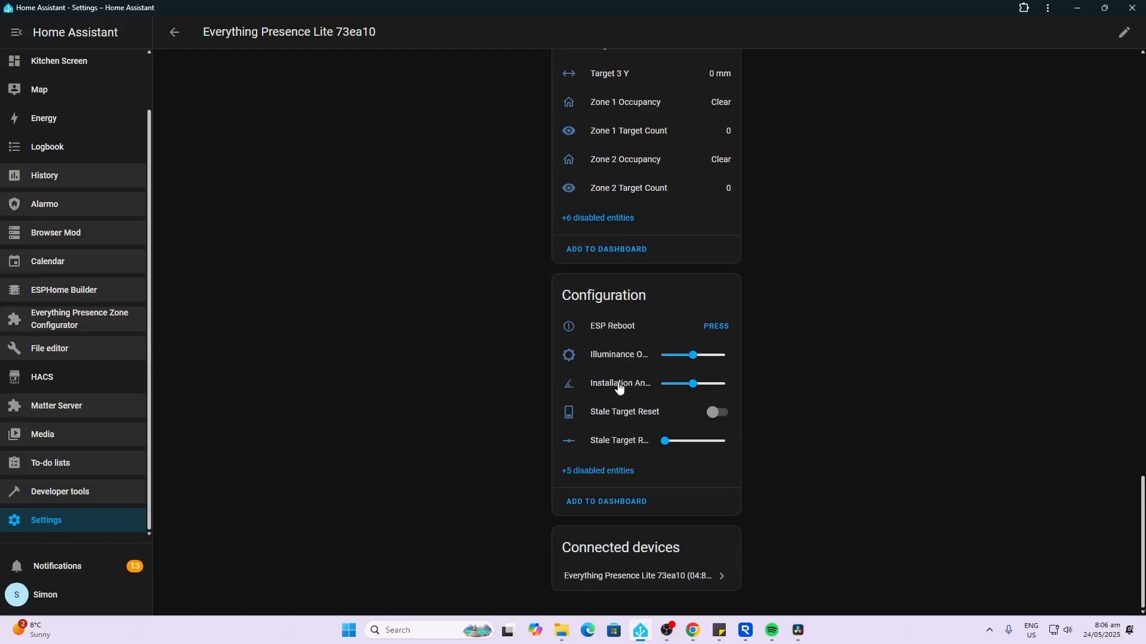
mouse_move(620, 383)
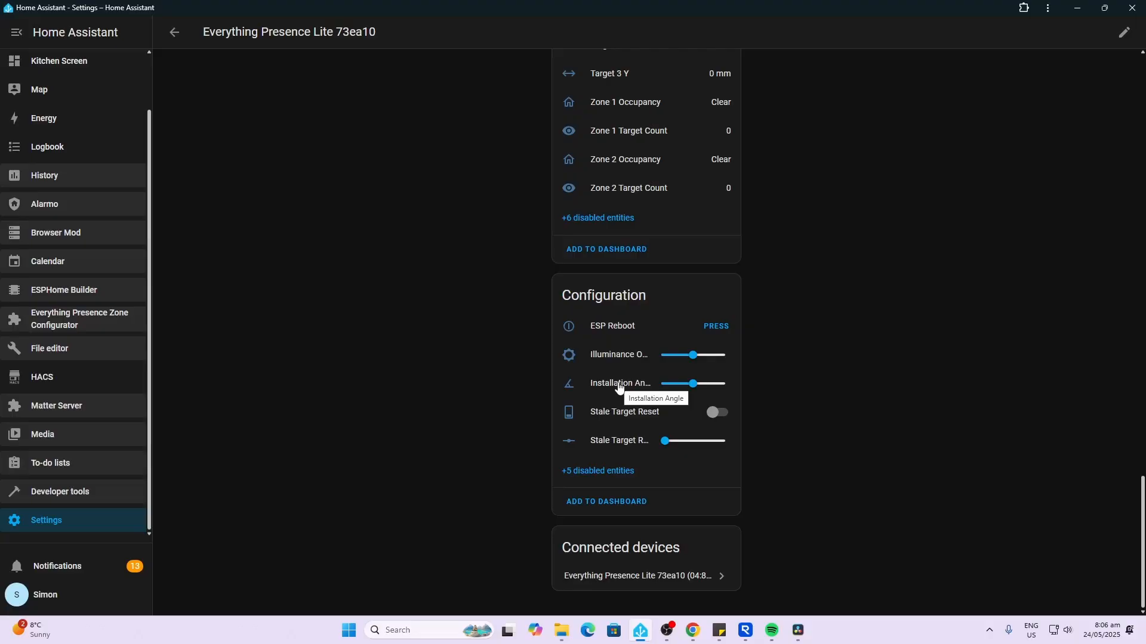
mouse_move(630, 411)
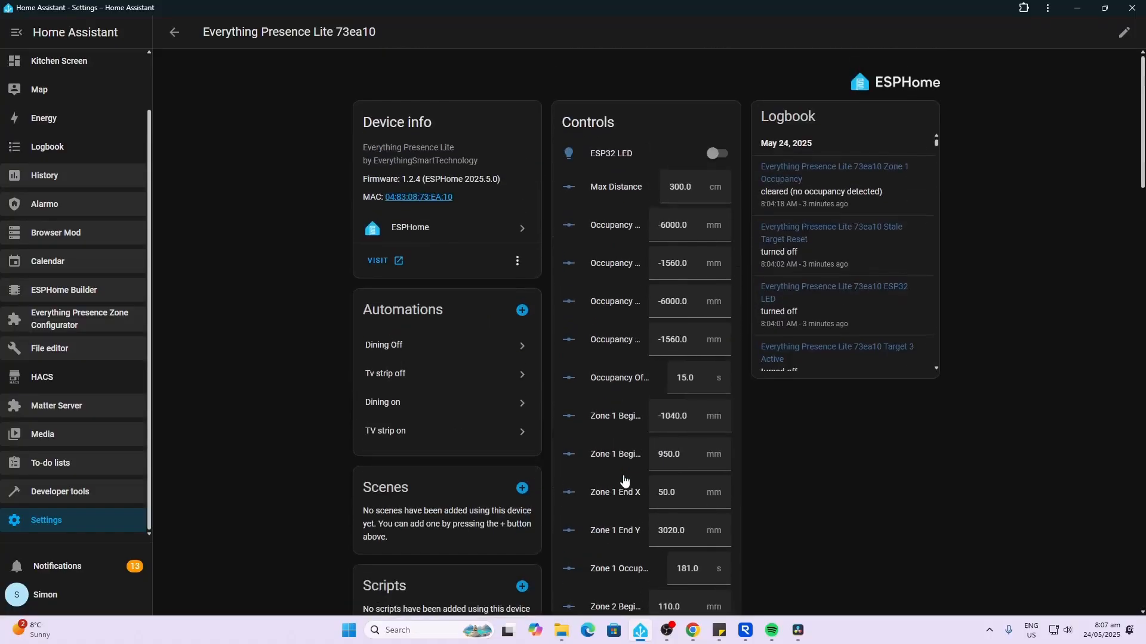
mouse_move(562, 321)
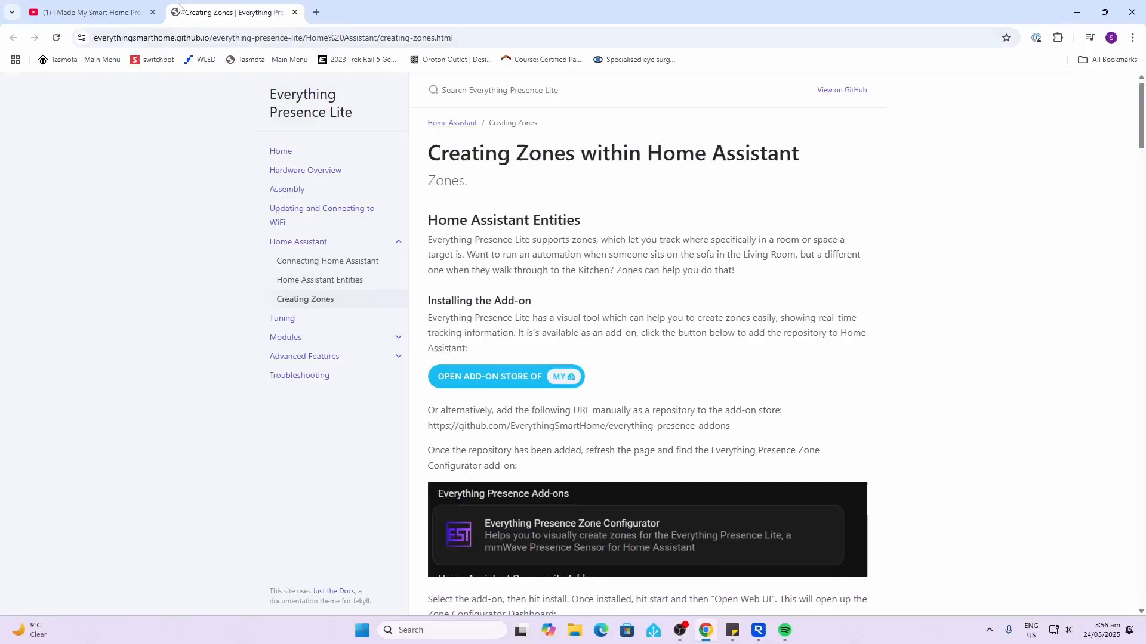
mouse_move(503, 386)
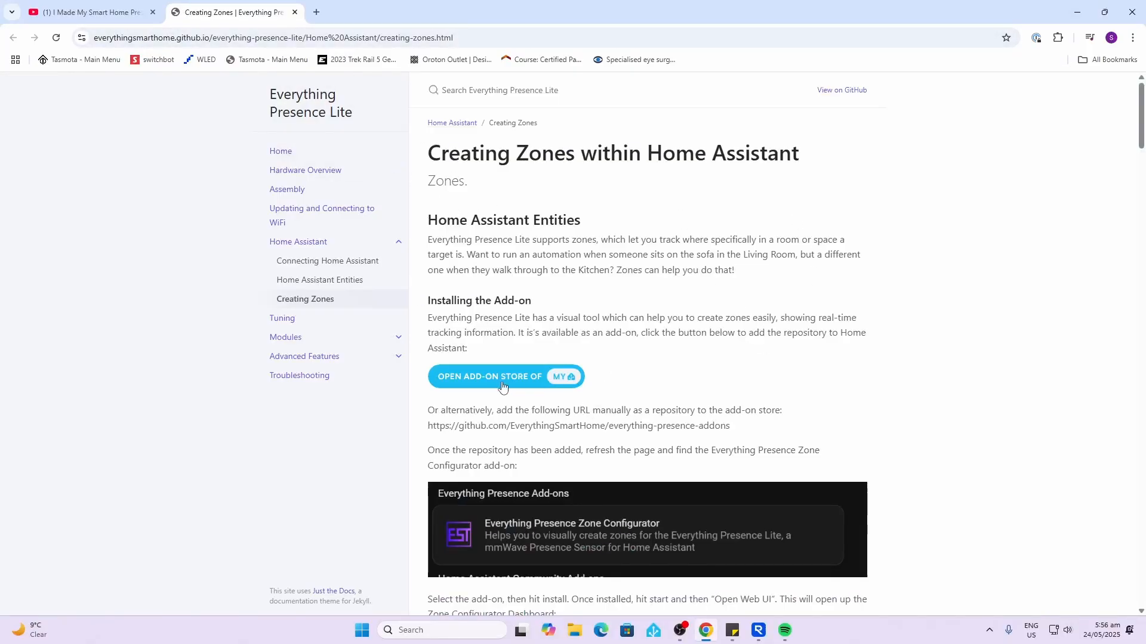
- Open the add-on repository link in Home Assistant, search 'ever' and open the Zone Configurator add-on page
click(505, 380)
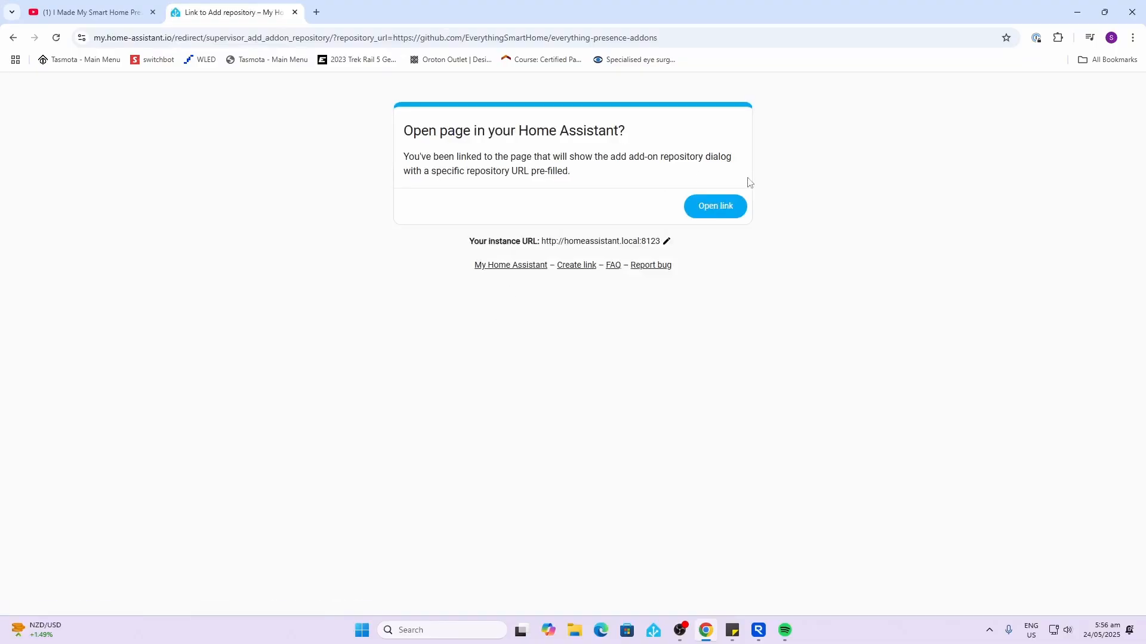
click(715, 205)
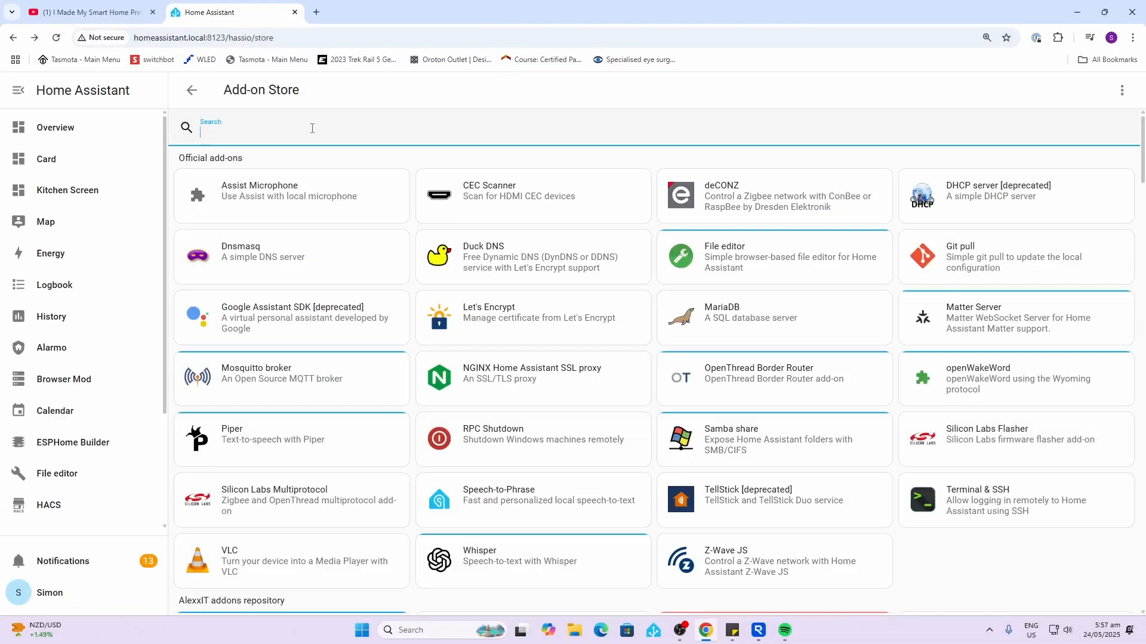
text(ever)
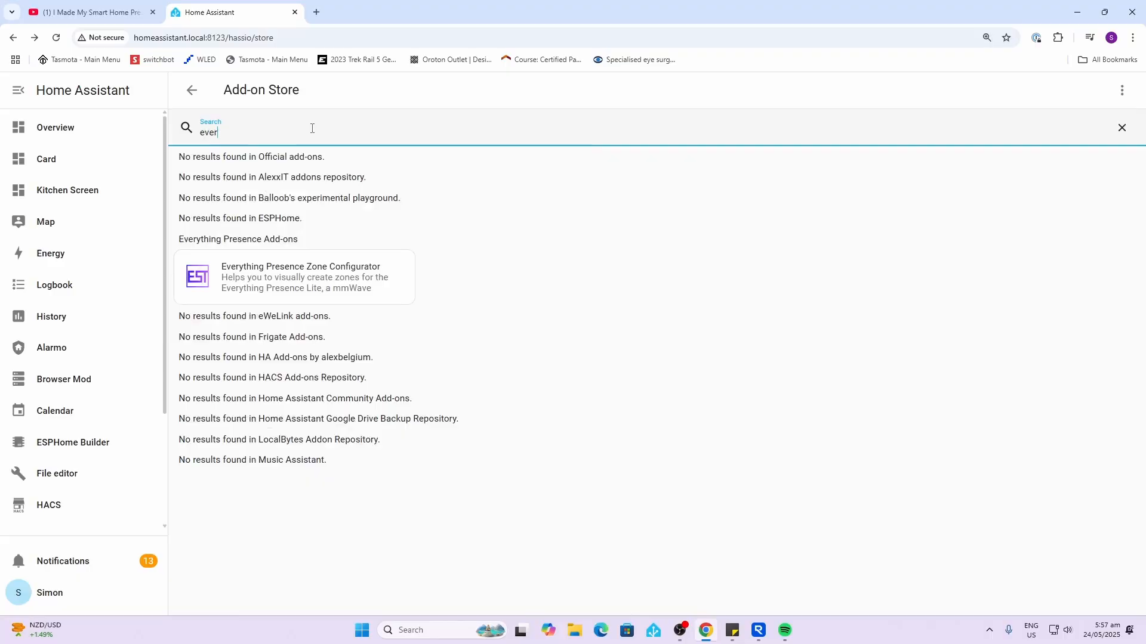
click(299, 276)
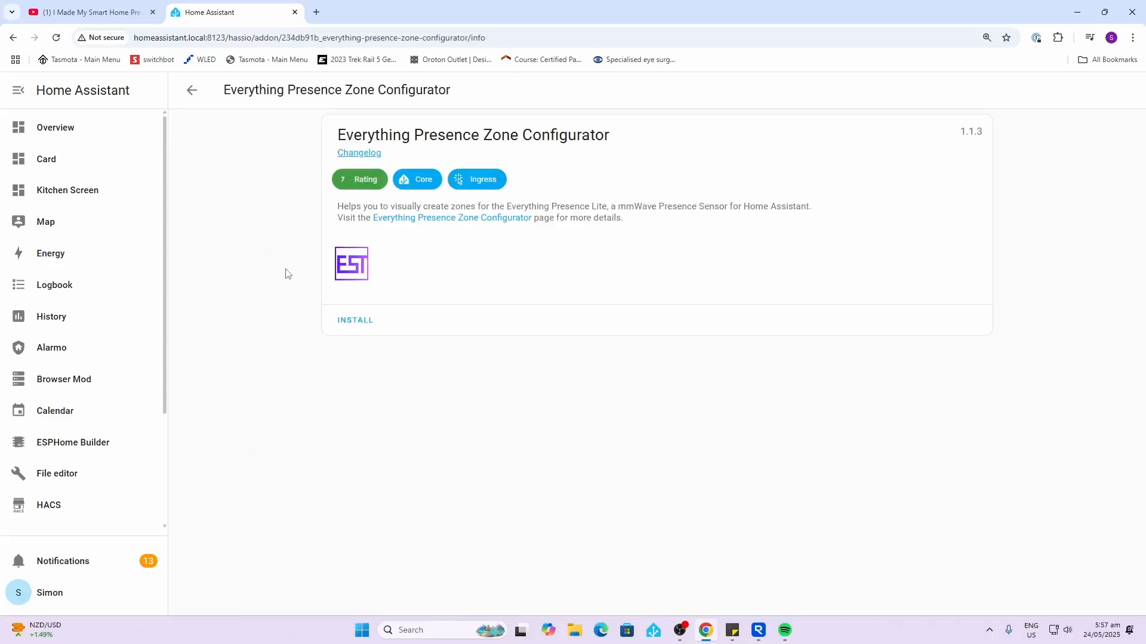
mouse_move(356, 321)
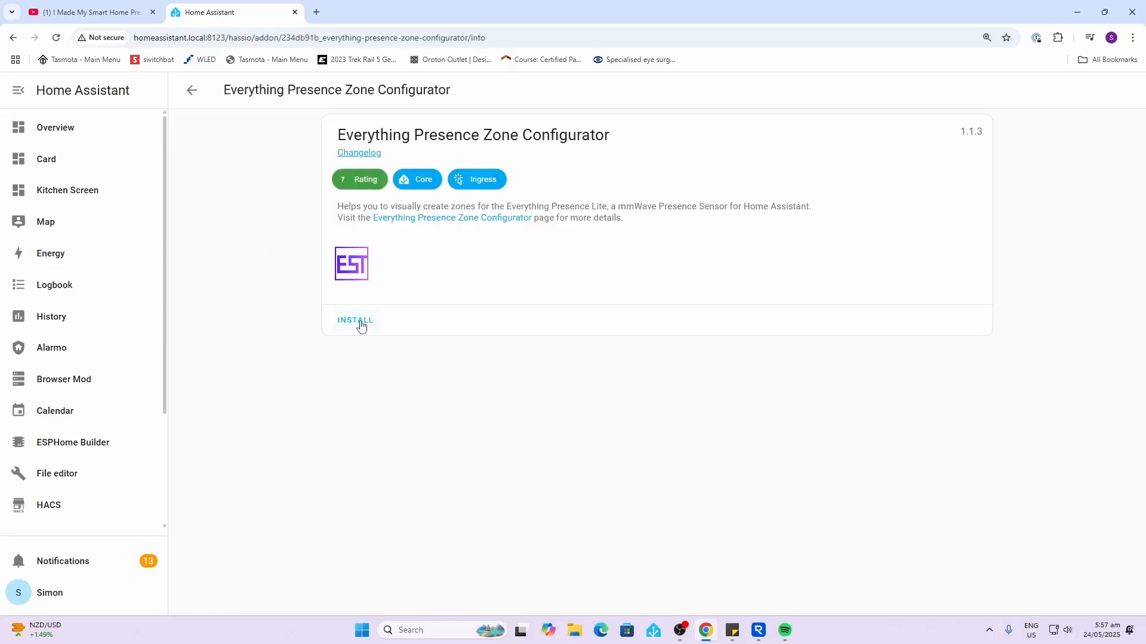
- Install the Zone Configurator add-on with Watchdog and Show in sidebar enabled, start it and open its interface
click(355, 320)
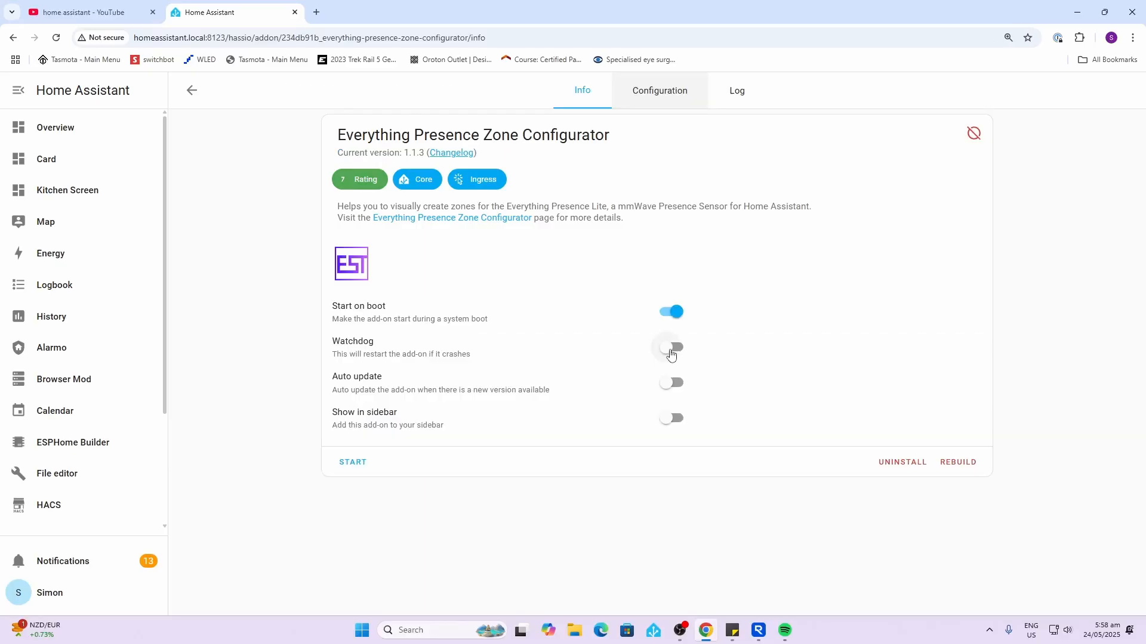
click(669, 347)
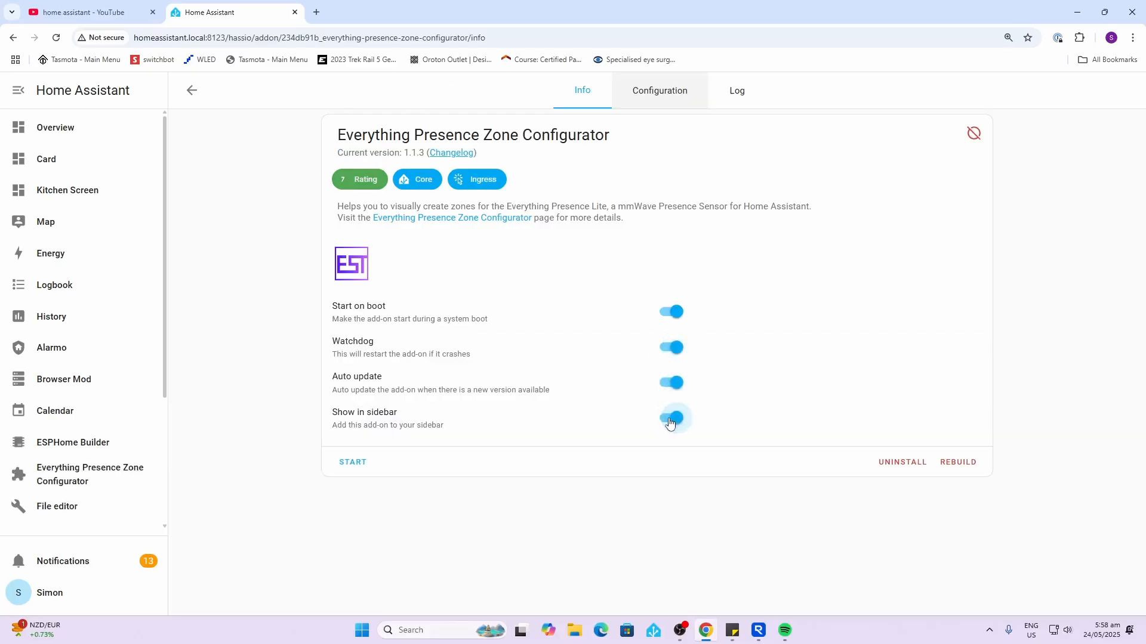
click(669, 418)
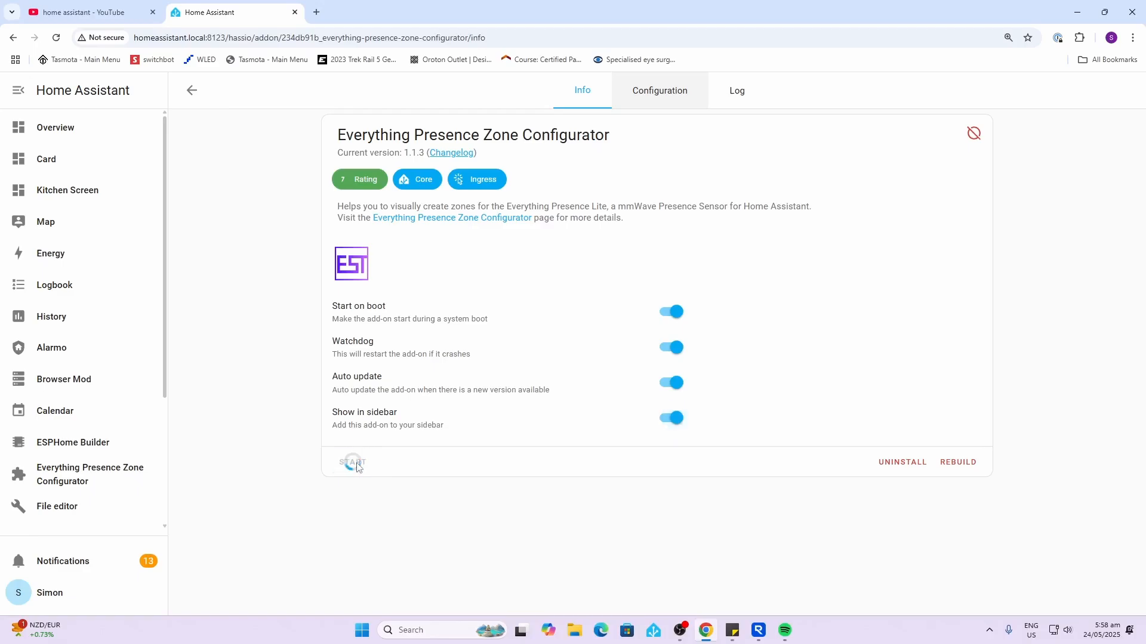
click(353, 462)
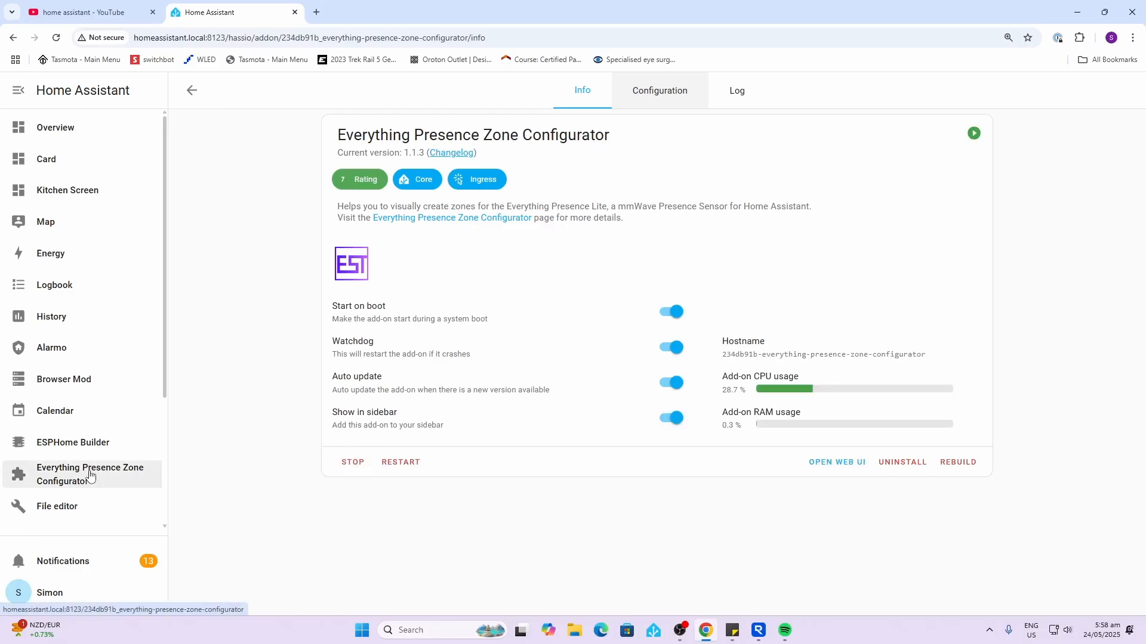
click(836, 462)
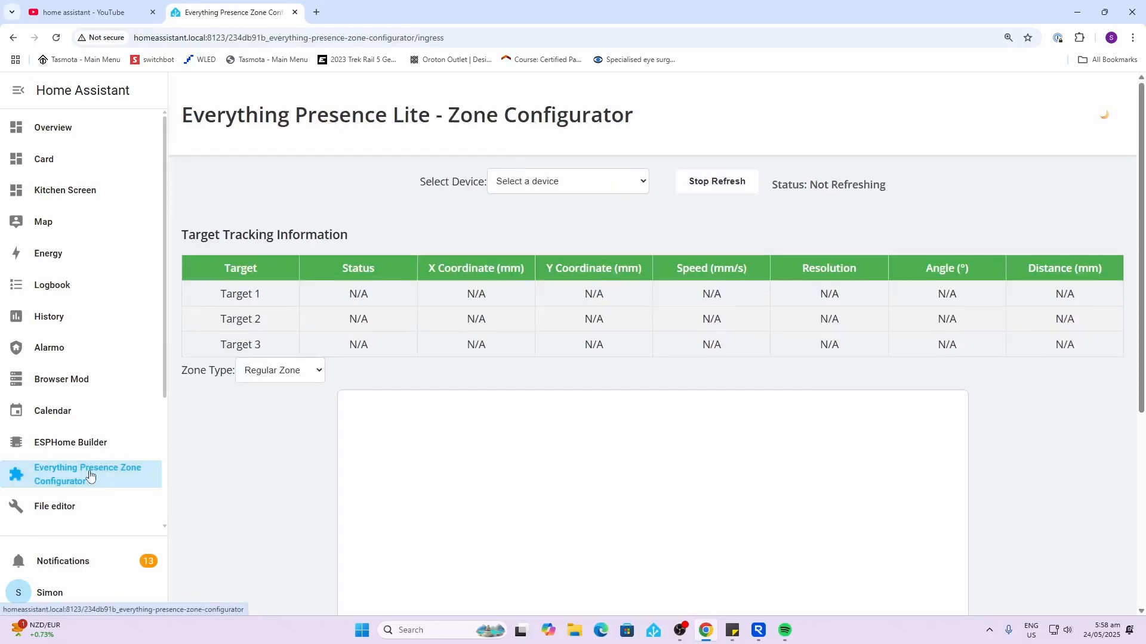
mouse_move(644, 243)
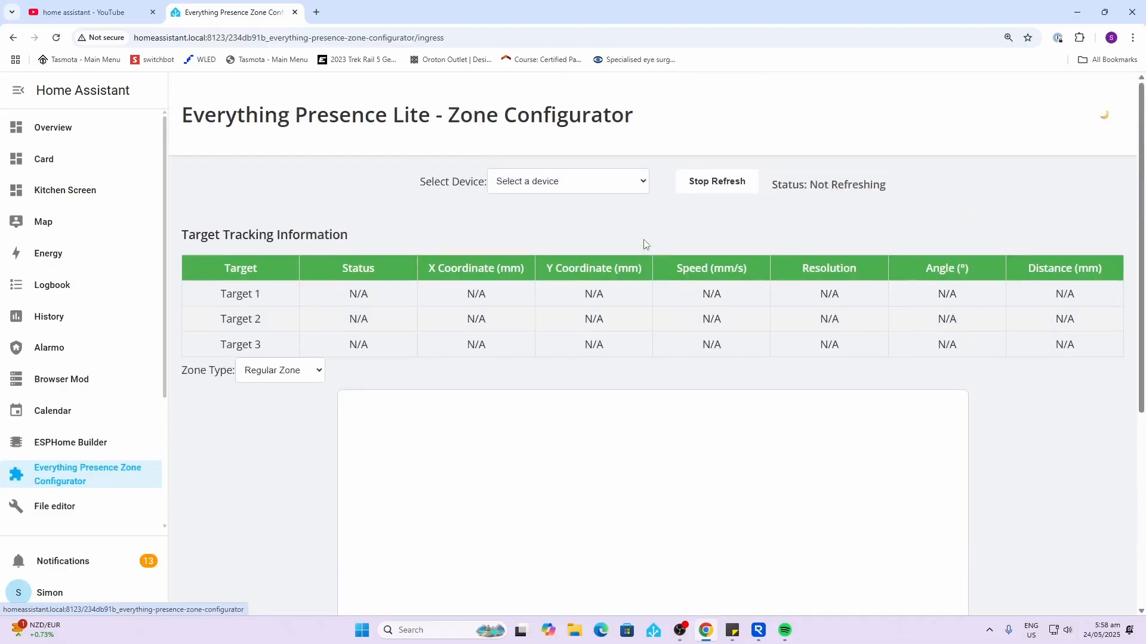
- Select the Everything Presence Lite 73ea10 sensor and view the available Regular and Exclusion zone types
click(566, 180)
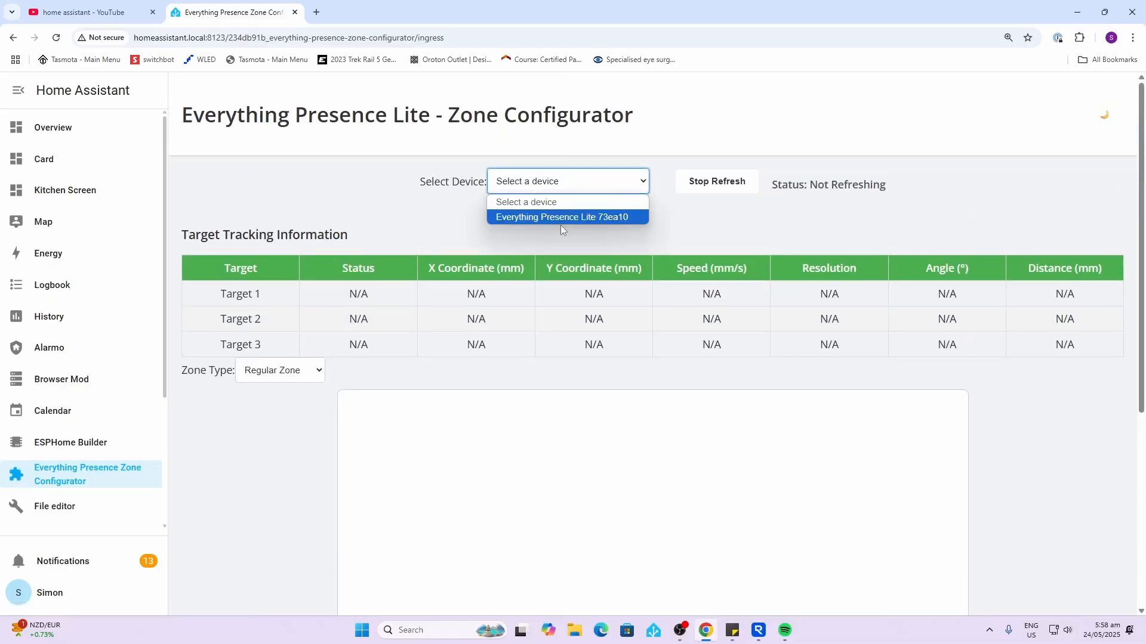
click(560, 216)
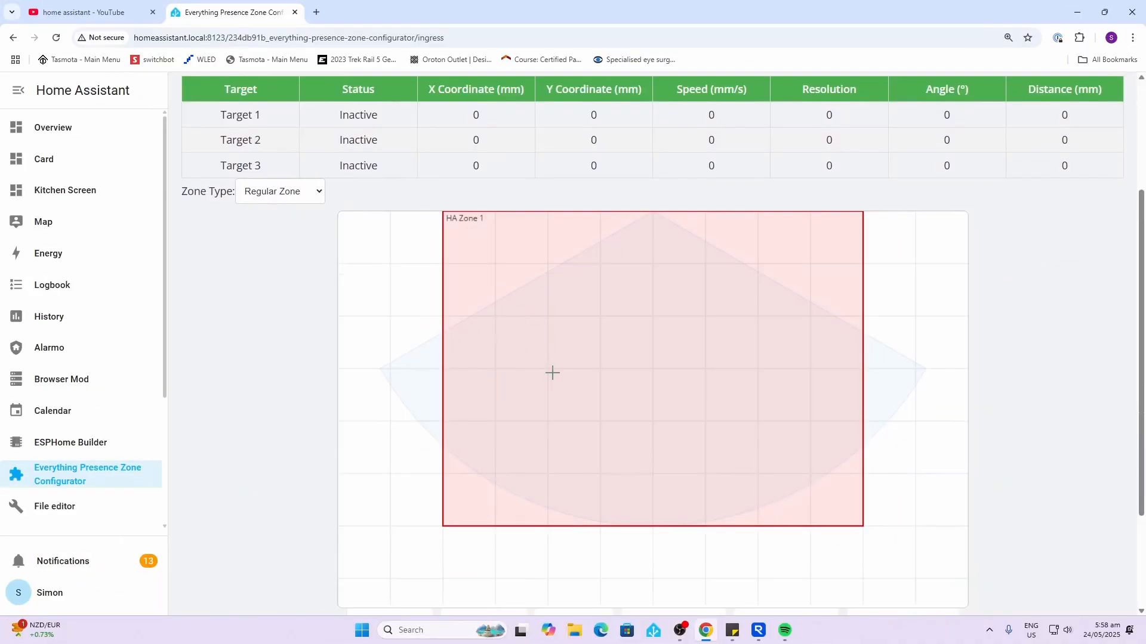
mouse_move(331, 201)
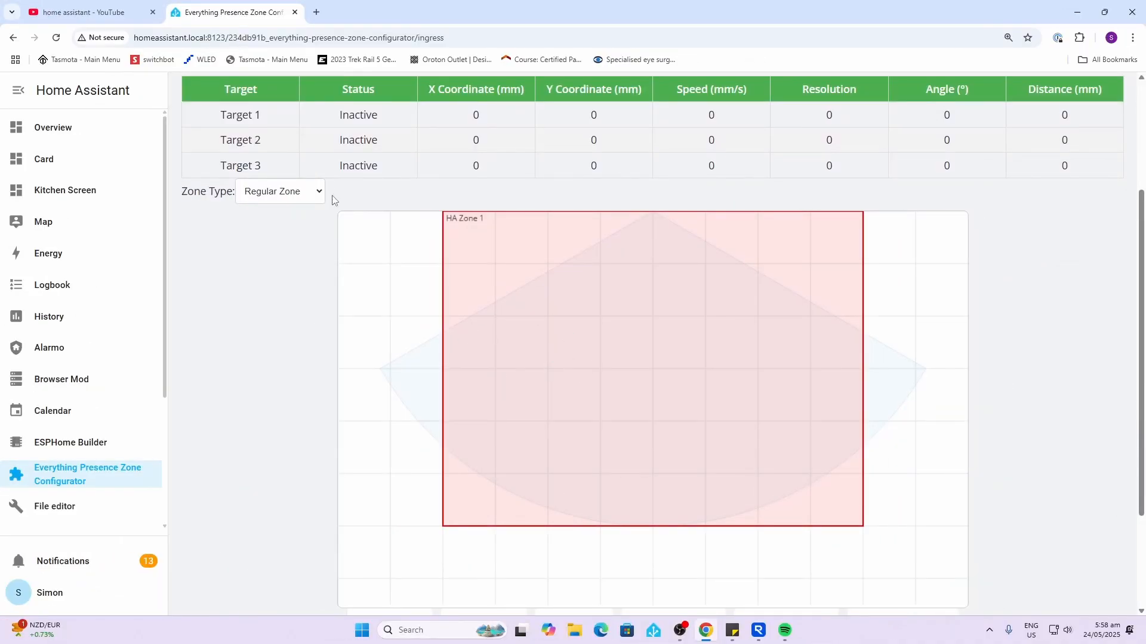
click(279, 191)
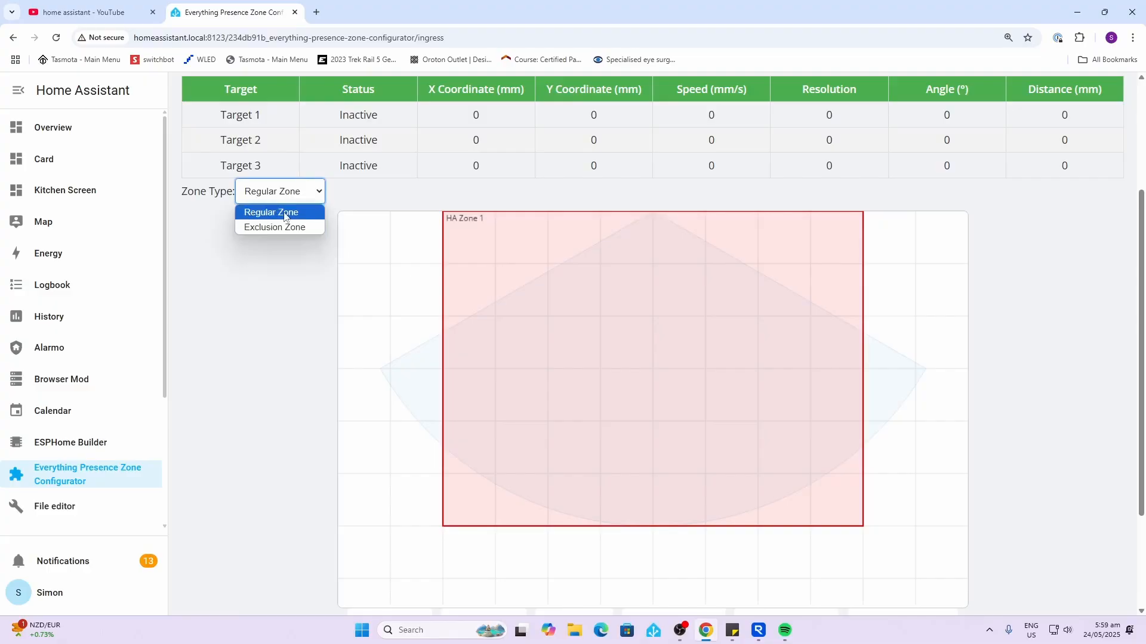
mouse_move(278, 227)
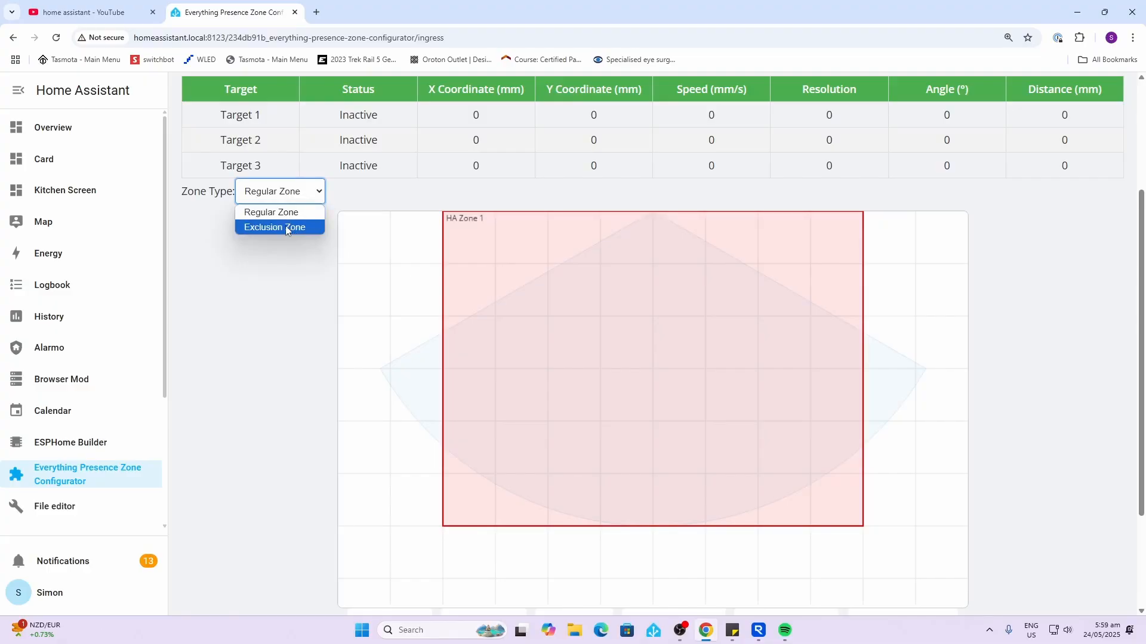
mouse_move(280, 213)
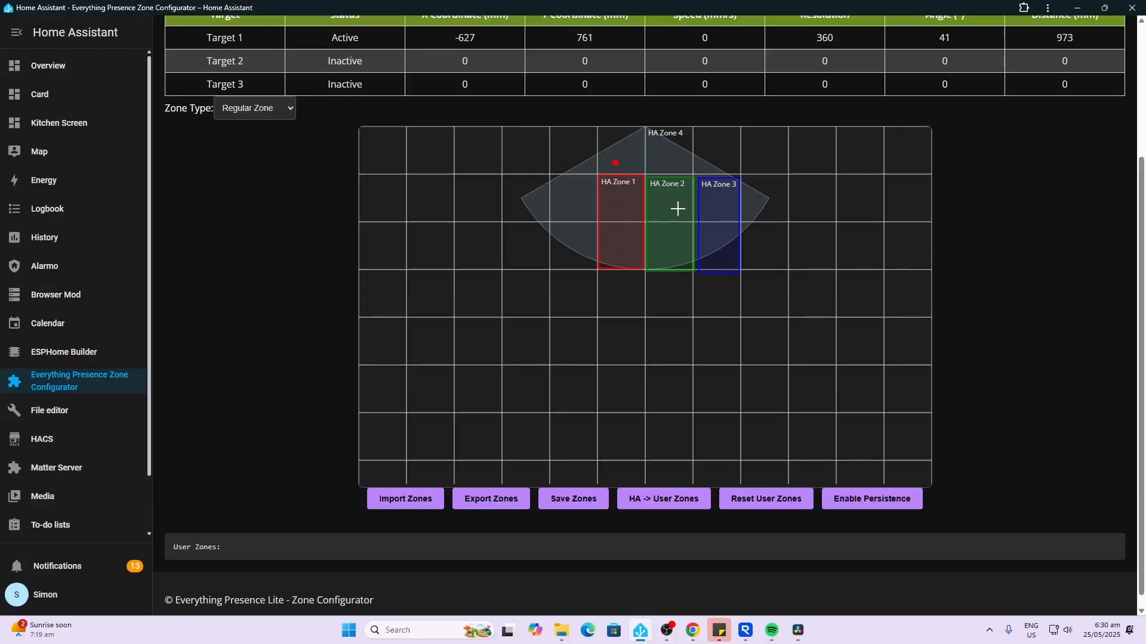
mouse_move(723, 206)
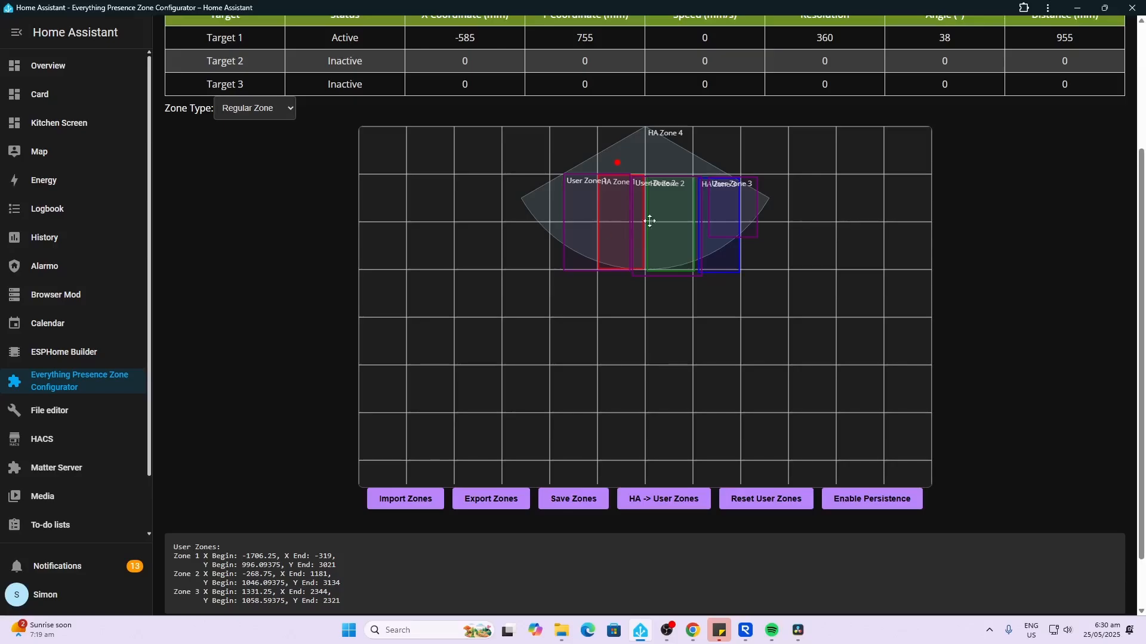
- Save the three drawn user zones to the sensor and dismiss the success alert
click(573, 502)
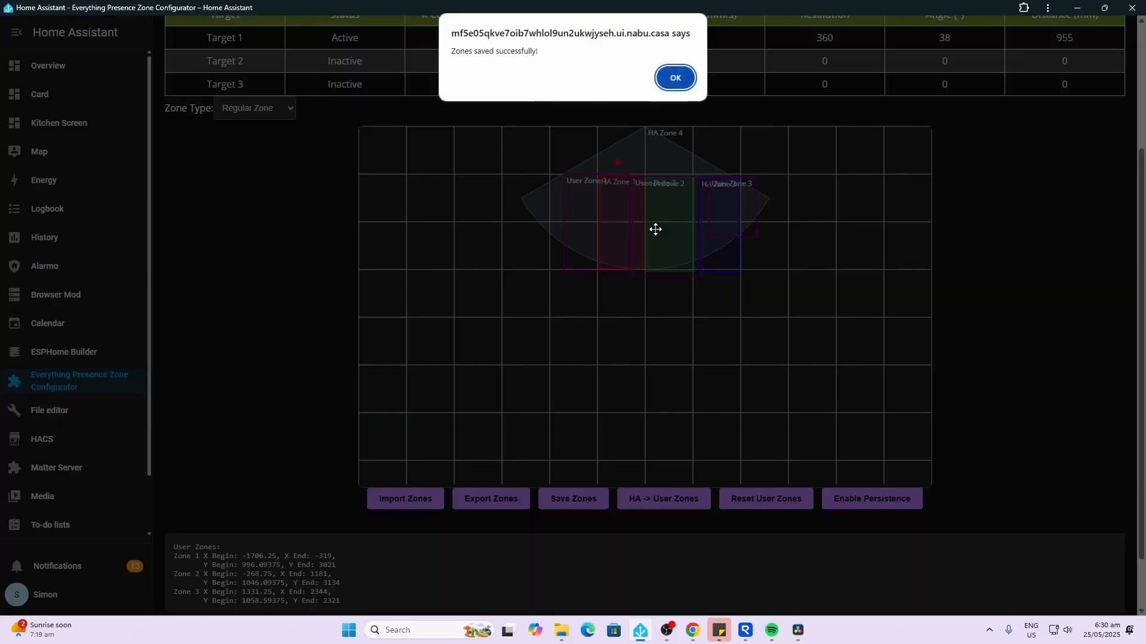
click(673, 77)
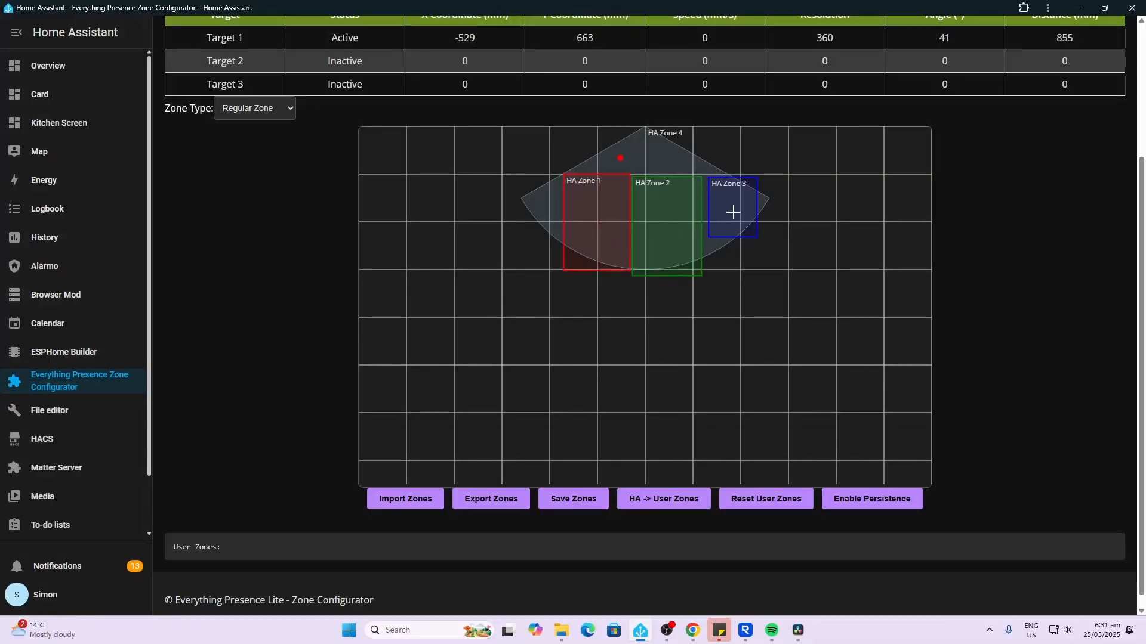
- Switch the Zone Type to Exclusion Zone for the next drawn area
click(254, 108)
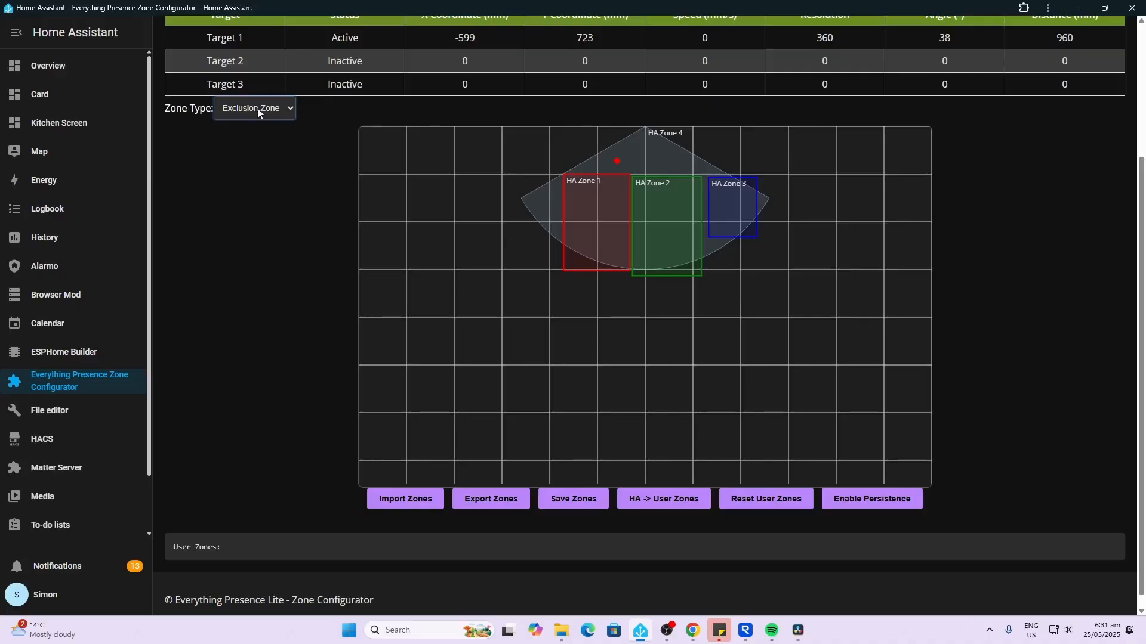
mouse_move(595, 140)
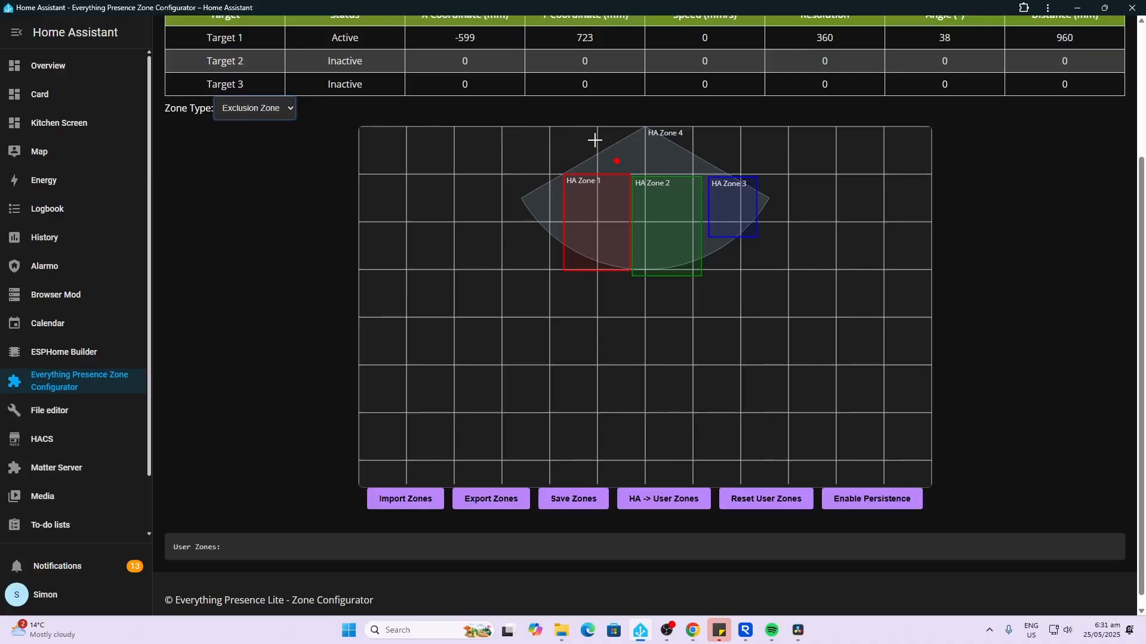